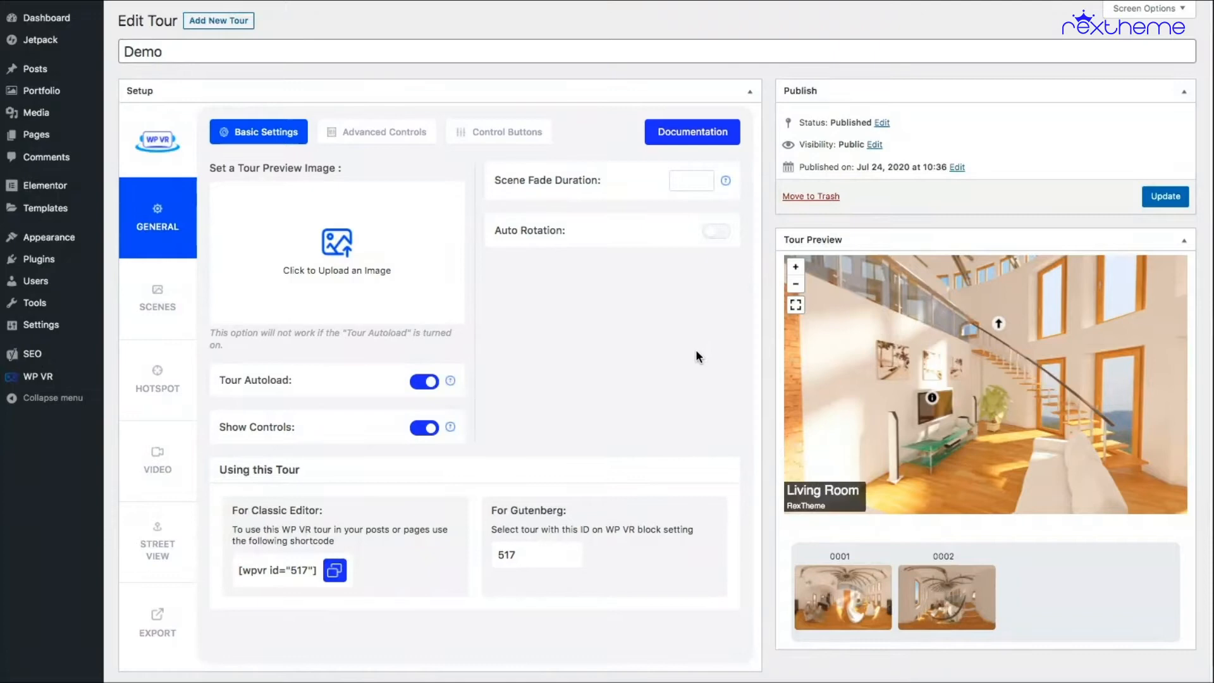
{"action": "mouse_move", "coordinate": [612, 367]}
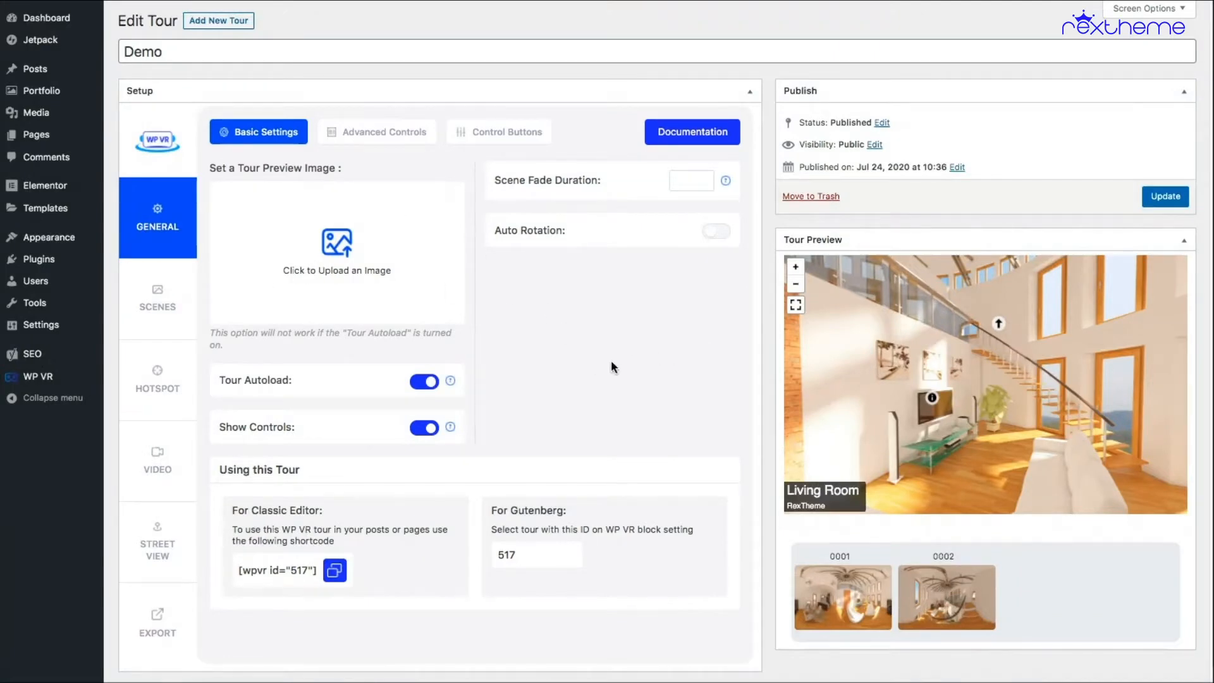
{"action": "mouse_move", "coordinate": [668, 380]}
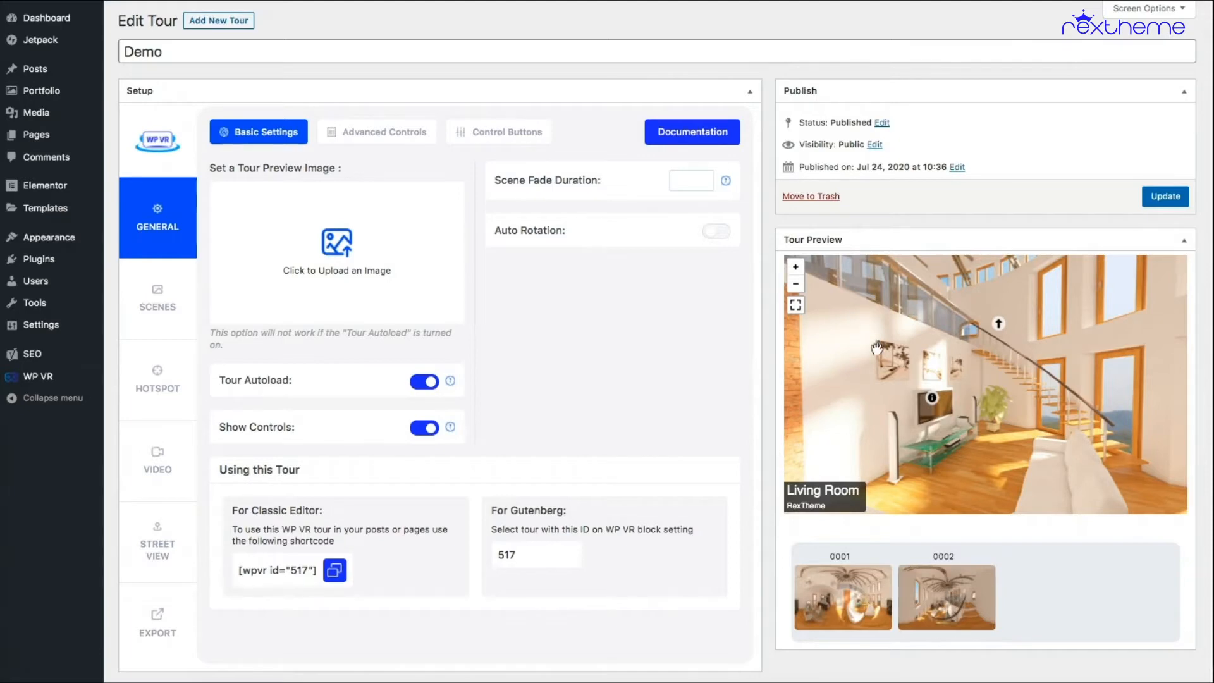
{"action": "mouse_move", "coordinate": [750, 343]}
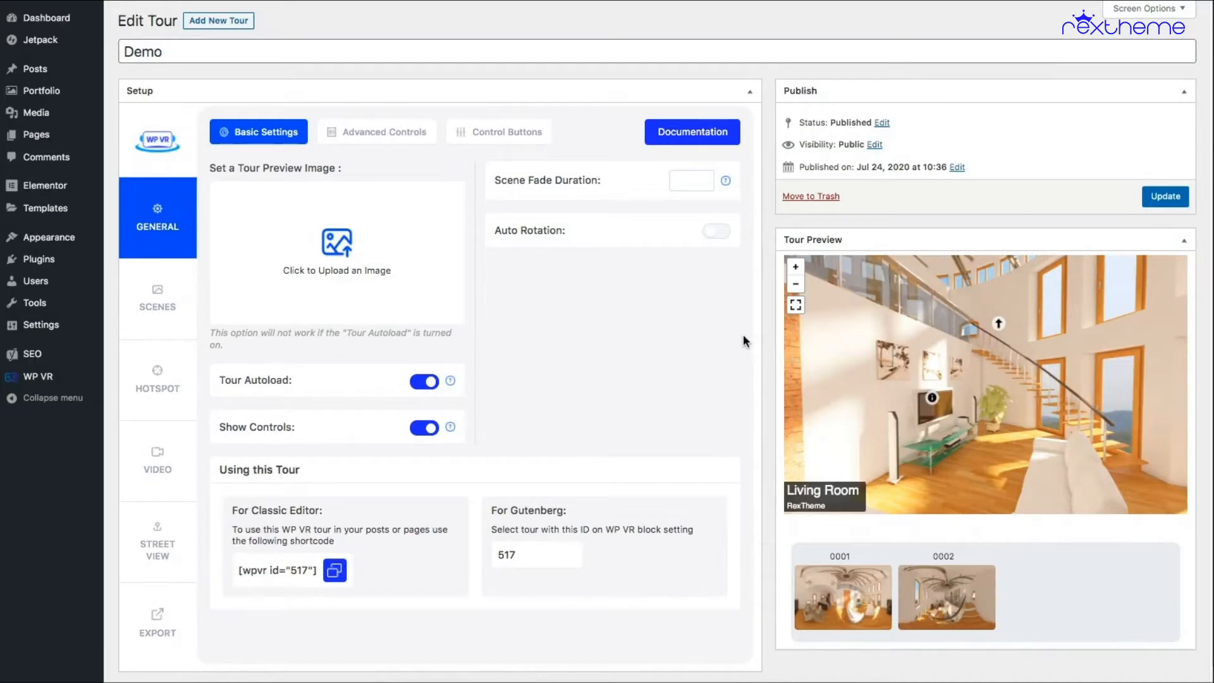
{"action": "mouse_move", "coordinate": [516, 392]}
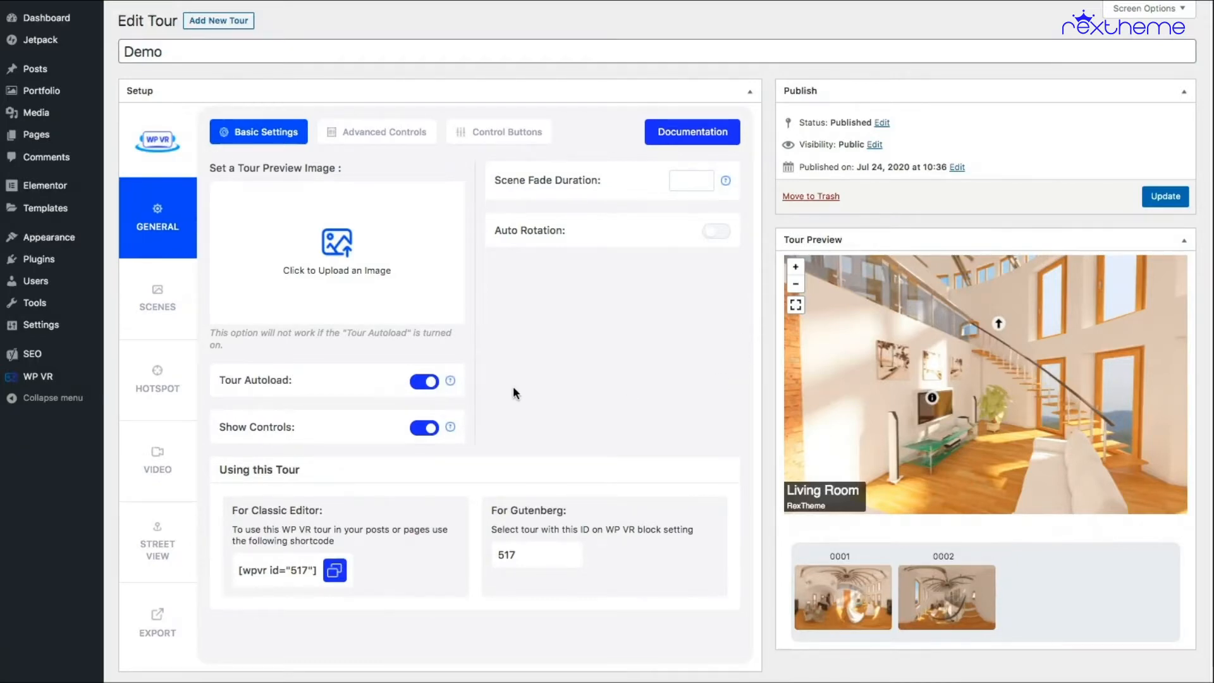
{"action": "mouse_move", "coordinate": [544, 332]}
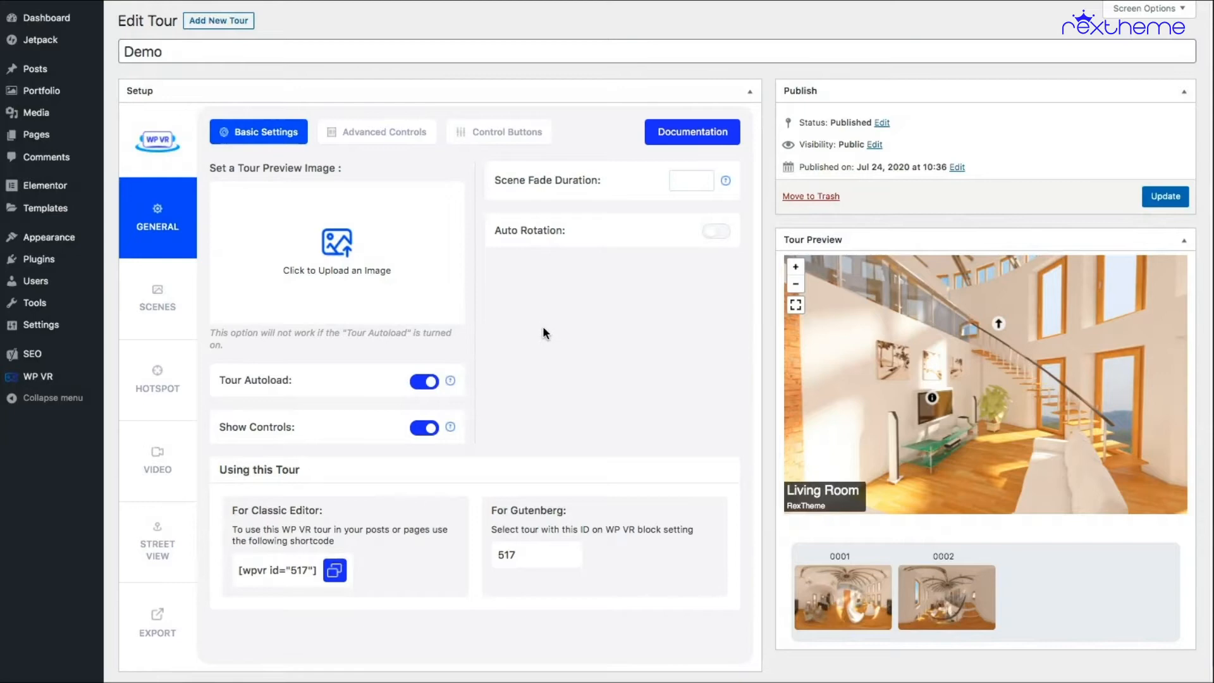
{"action": "mouse_move", "coordinate": [178, 210]}
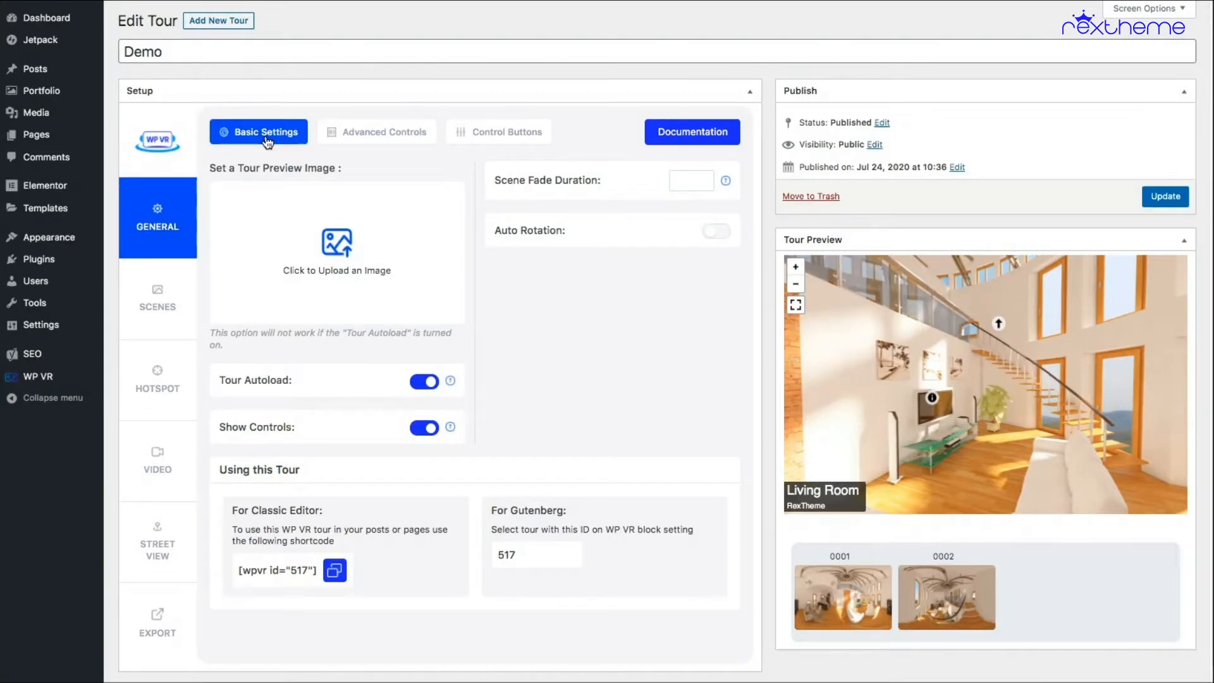
{"action": "mouse_move", "coordinate": [360, 277]}
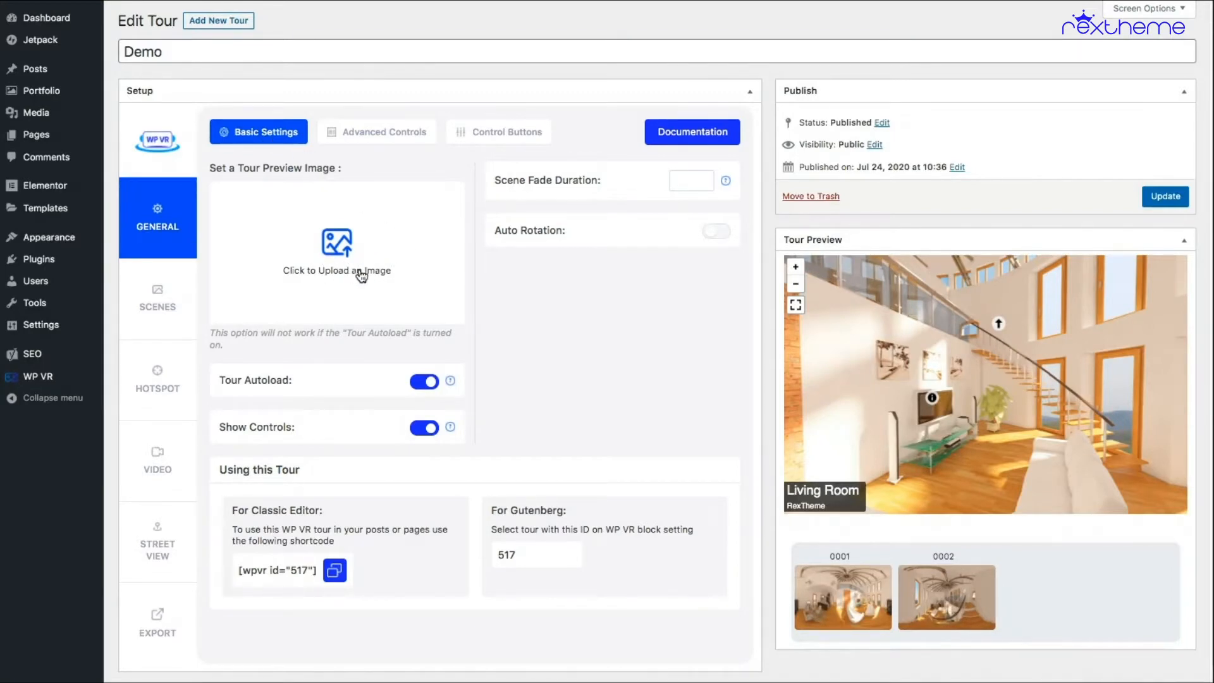
{"action": "mouse_move", "coordinate": [357, 272]}
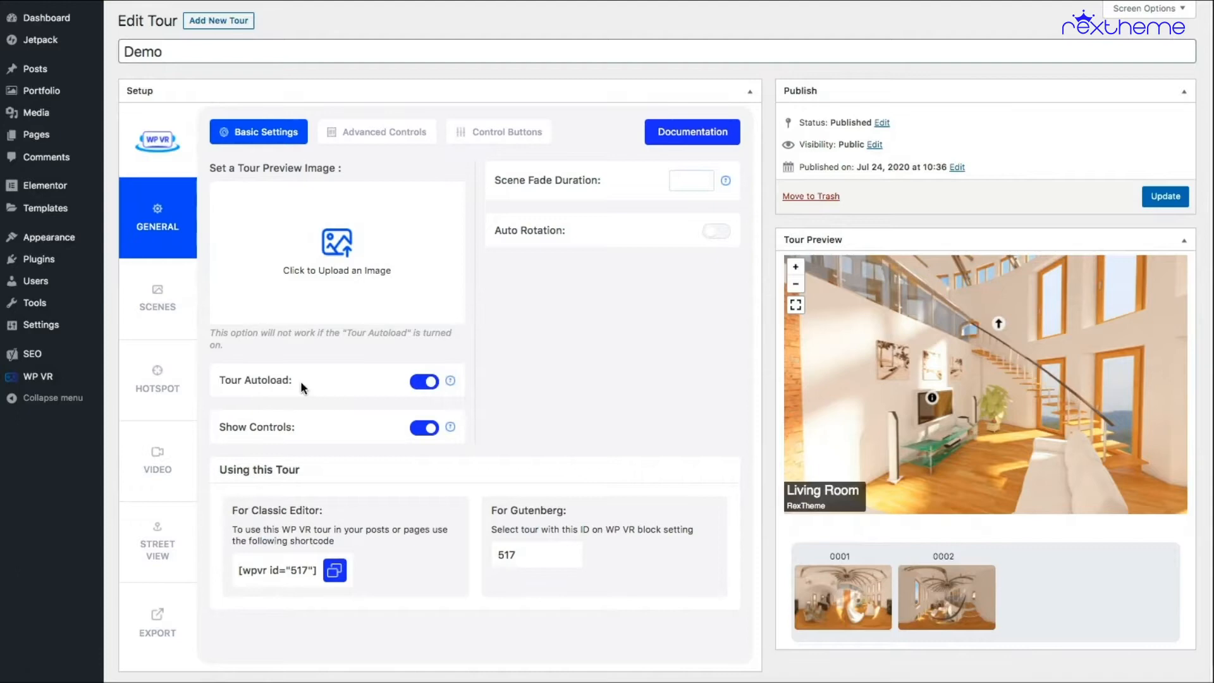
Switch Tour Autoload off and confirm the preview now waits for 'Click to Load Panorama'.
{"action": "left_click", "coordinate": [423, 381]}
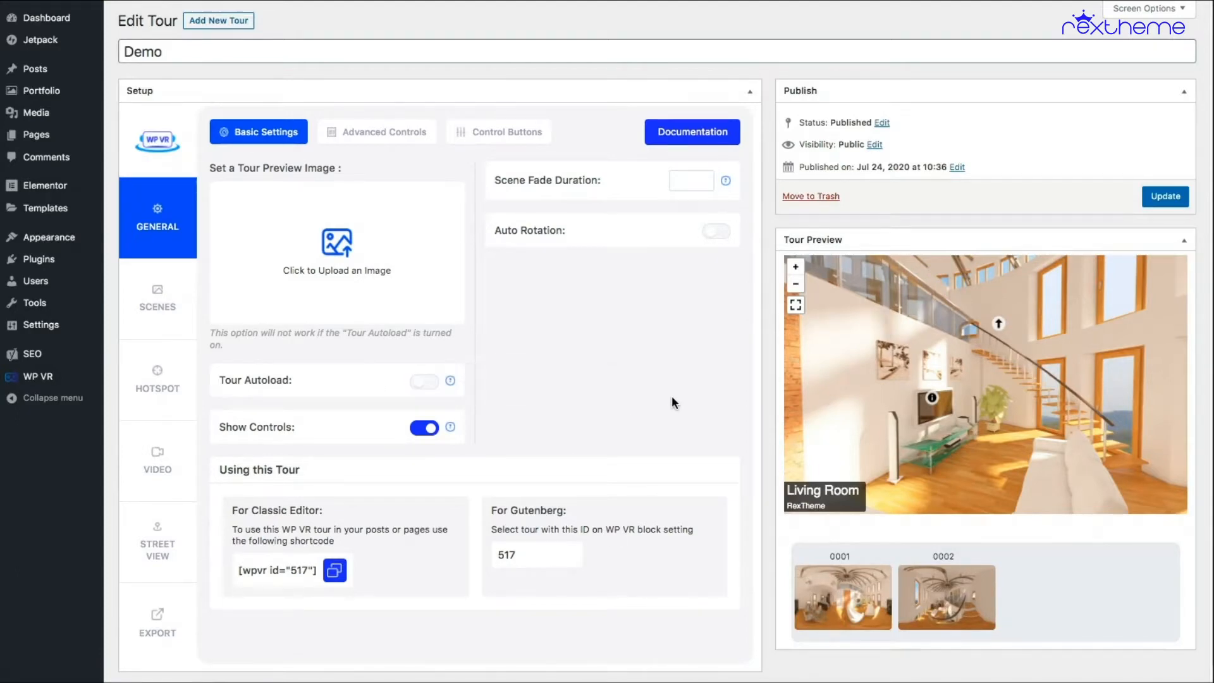
{"action": "scroll", "scroll_direction": "down", "scroll_amount": 3}
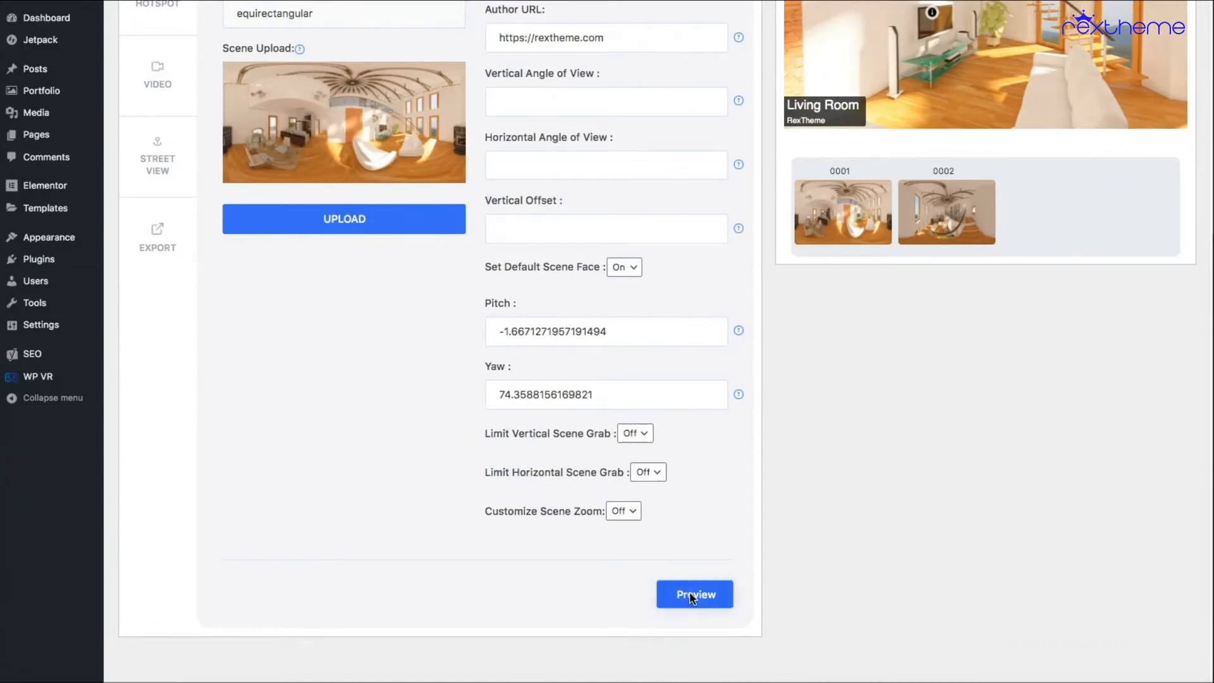
{"action": "left_click", "coordinate": [695, 594]}
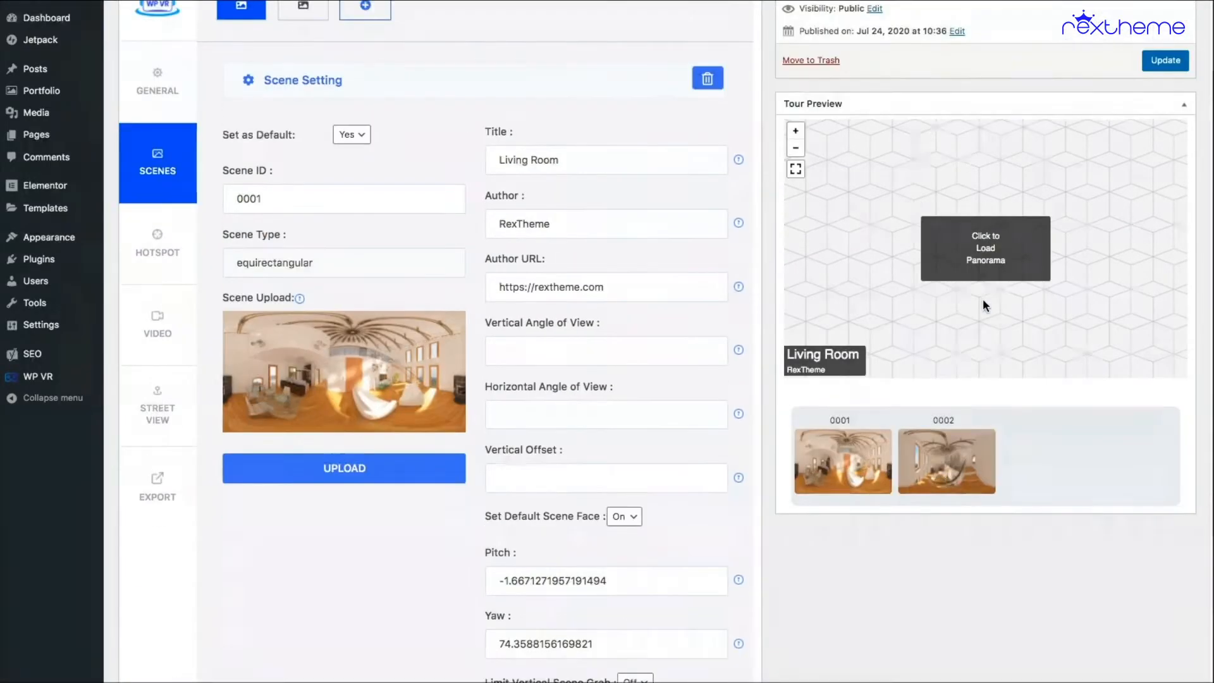
{"action": "left_click", "coordinate": [157, 184]}
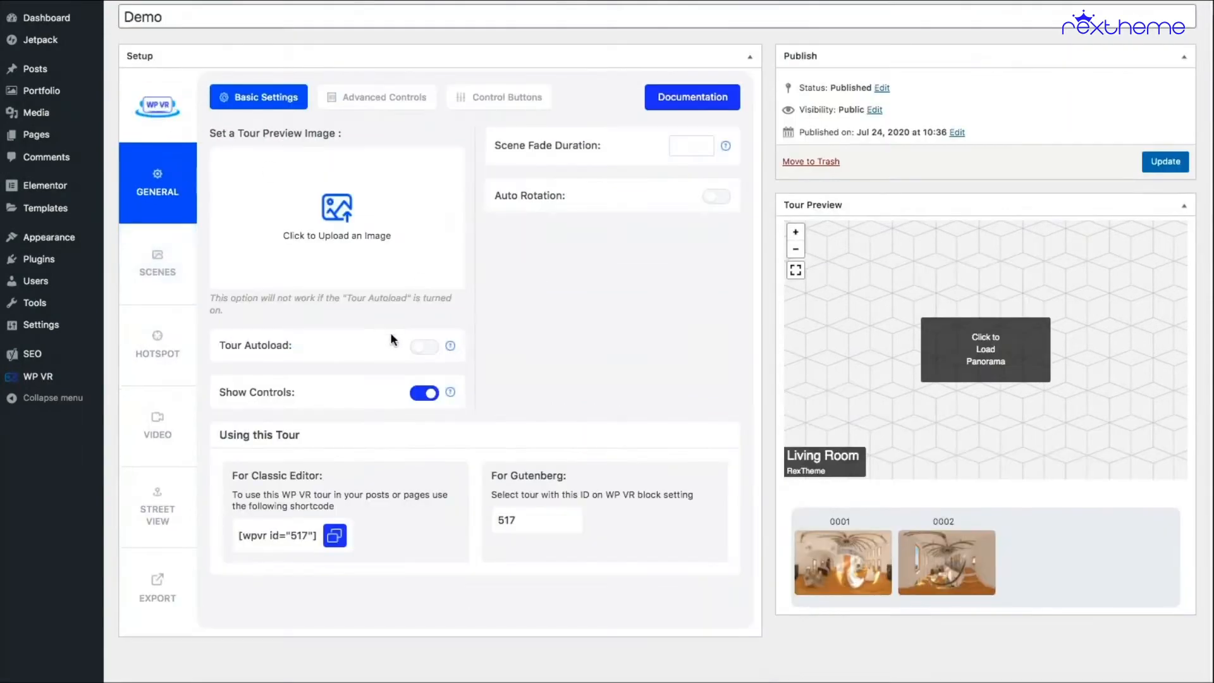
{"action": "mouse_move", "coordinate": [834, 347]}
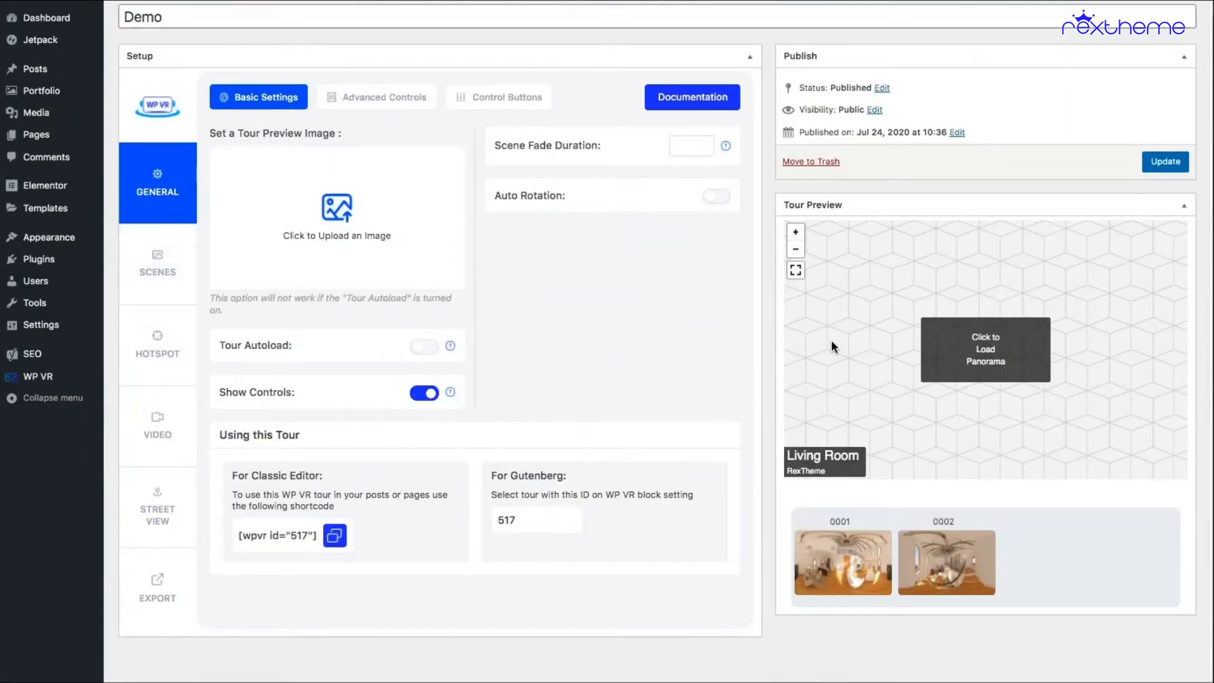
{"action": "mouse_move", "coordinate": [957, 343]}
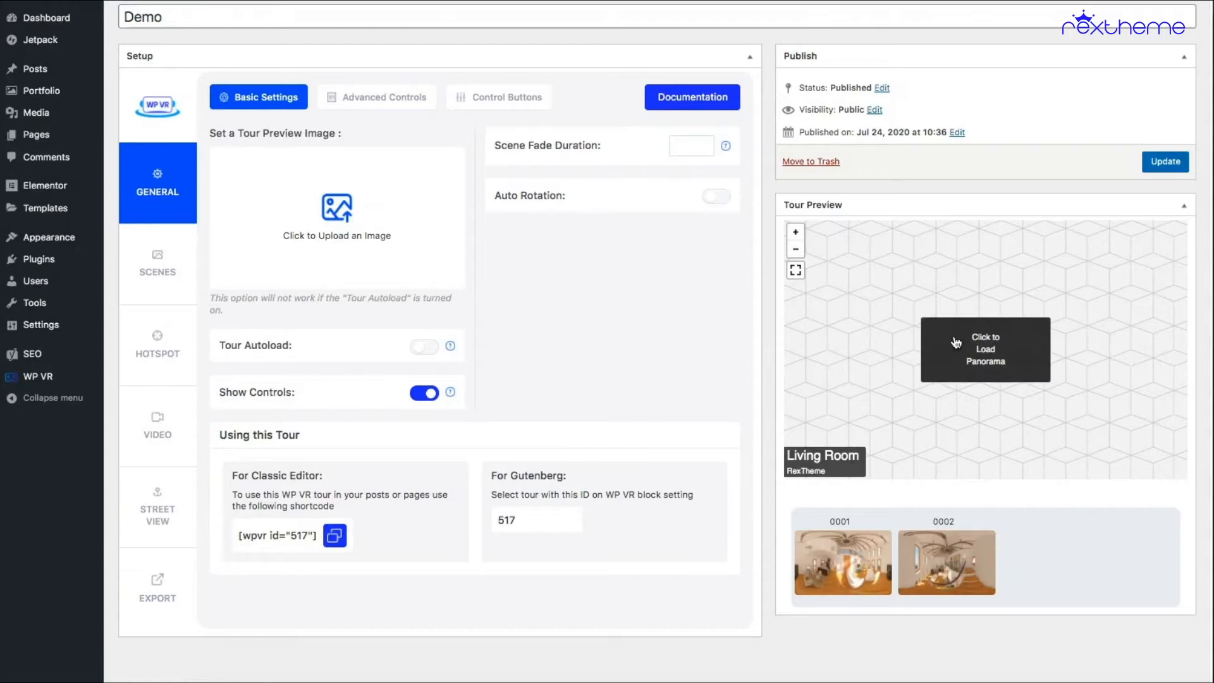
{"action": "left_click", "coordinate": [985, 349]}
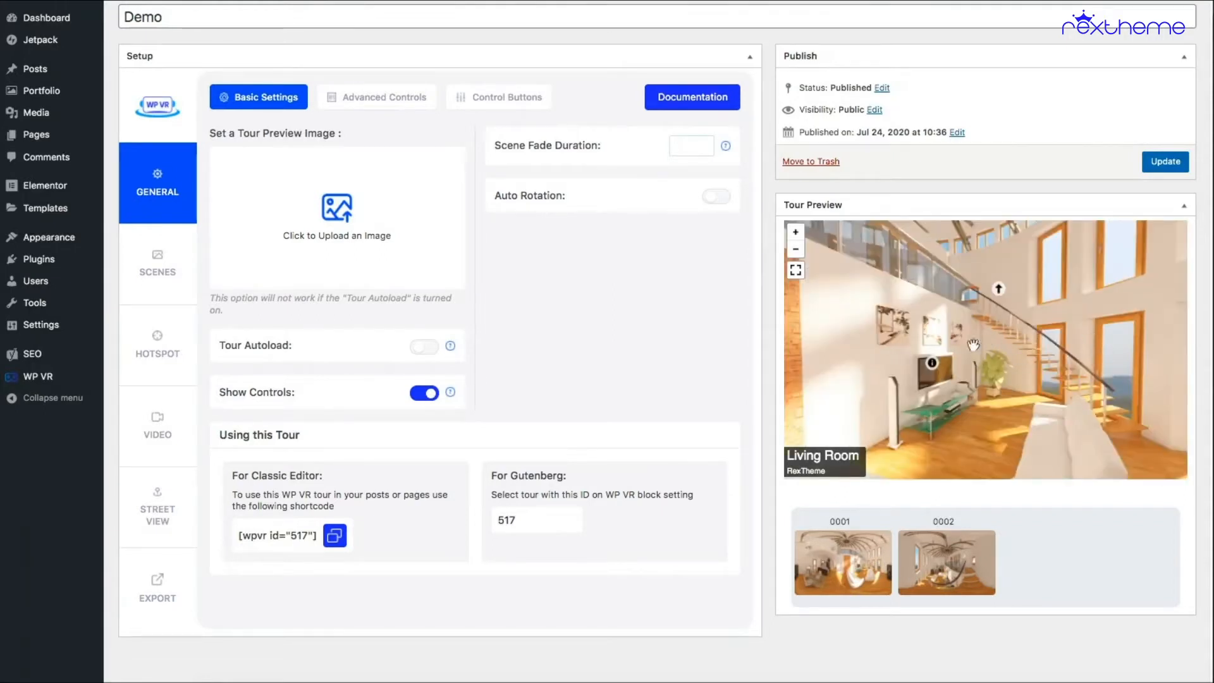
{"action": "mouse_move", "coordinate": [649, 308]}
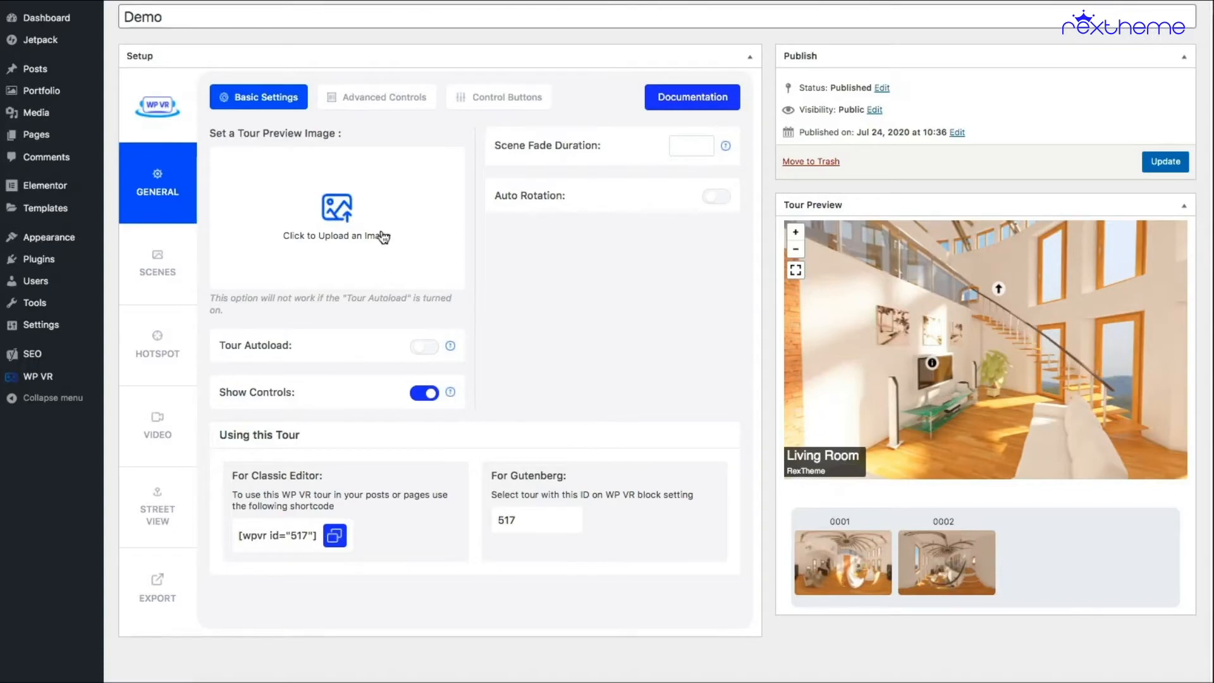
{"action": "mouse_move", "coordinate": [353, 225]}
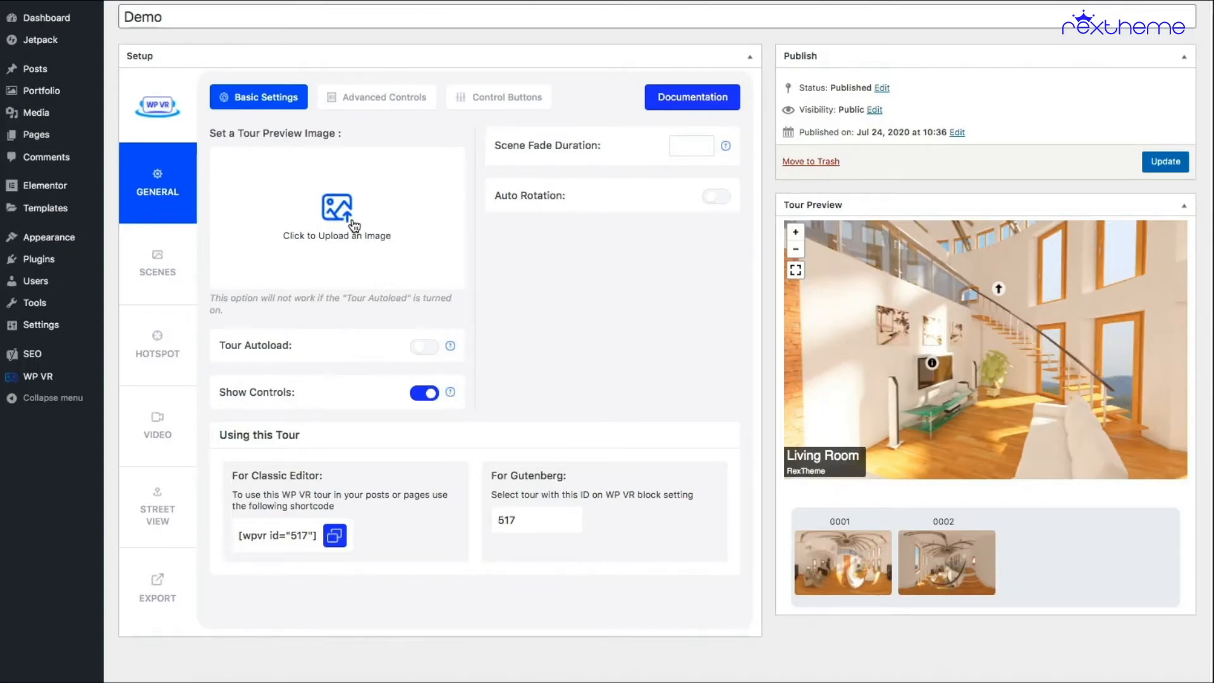
Set the living-room panorama from the media library as the tour preview image and verify it in the preview.
{"action": "left_click", "coordinate": [337, 216]}
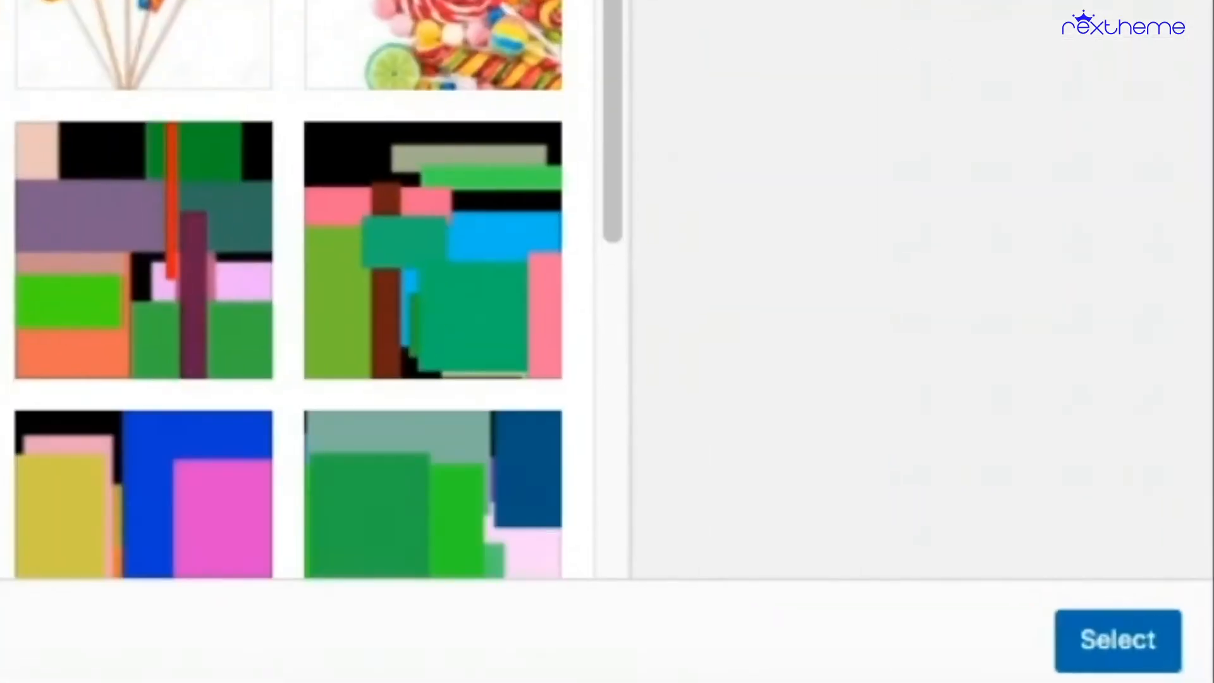
{"action": "left_click", "coordinate": [1117, 640]}
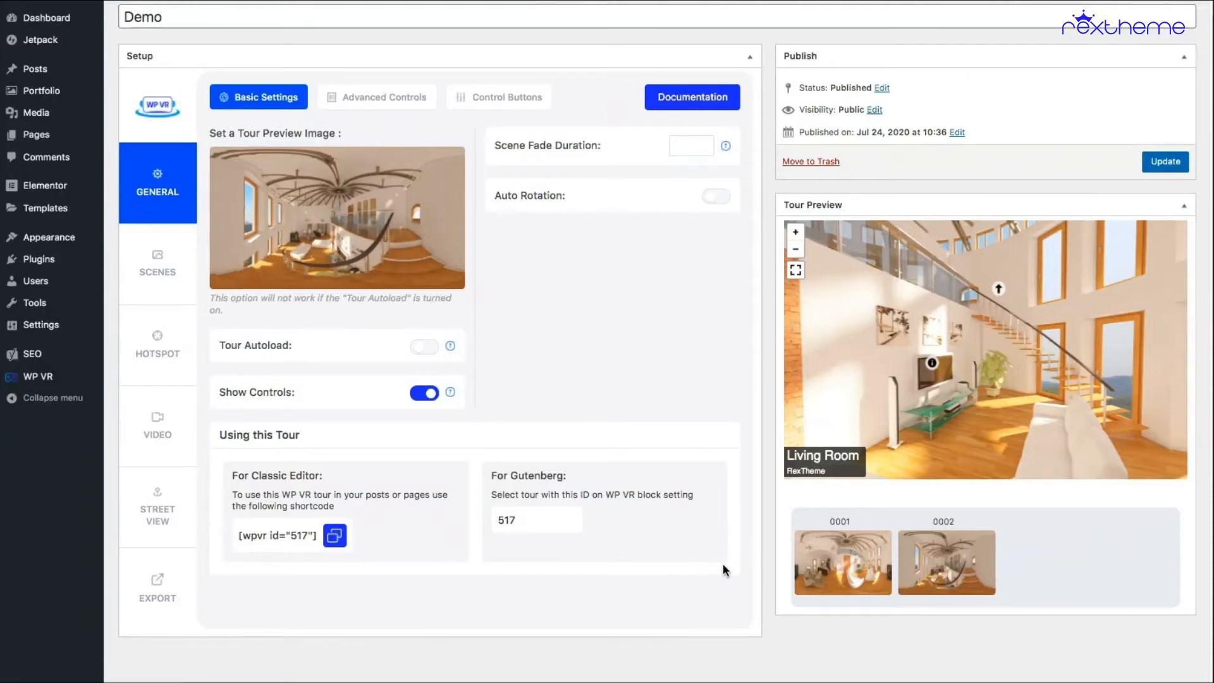
{"action": "mouse_move", "coordinate": [580, 357]}
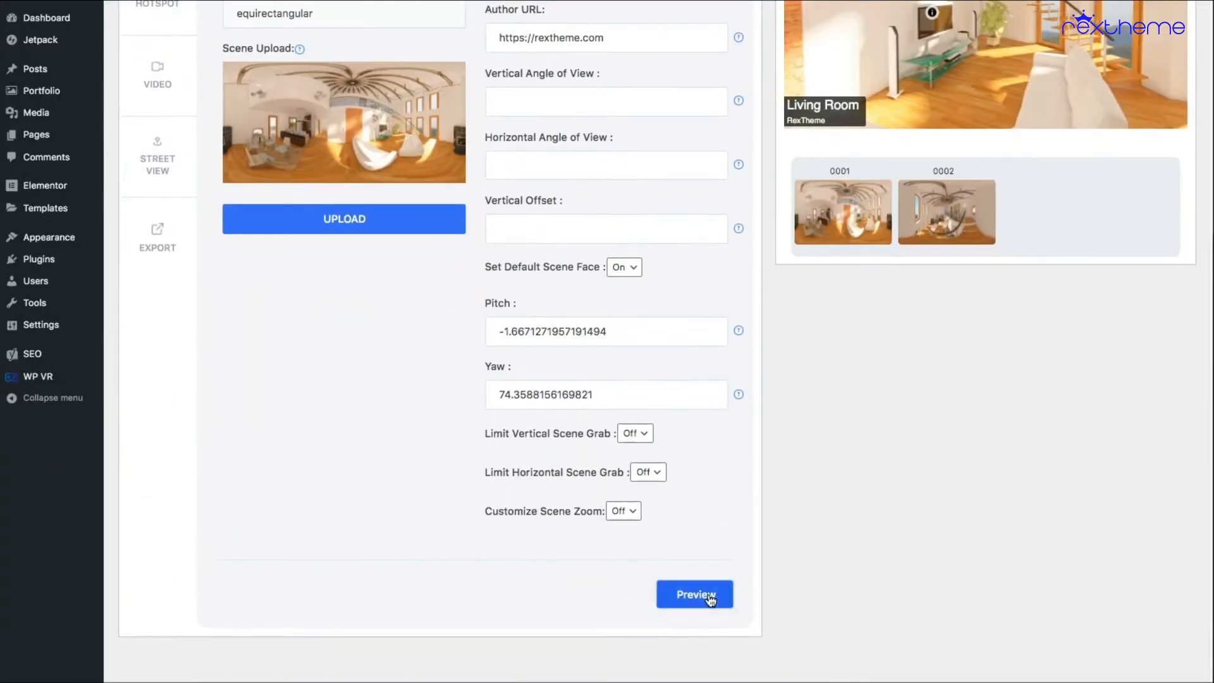
{"action": "left_click", "coordinate": [694, 594]}
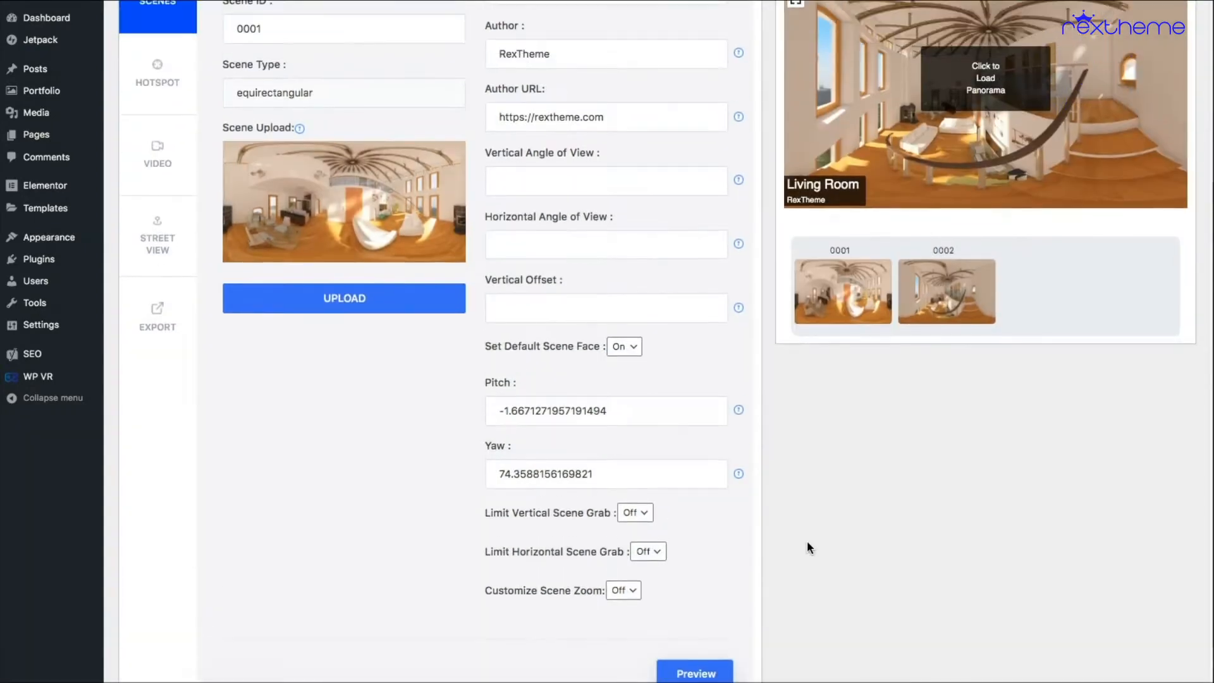
{"action": "scroll", "scroll_direction": "up", "scroll_amount": 3}
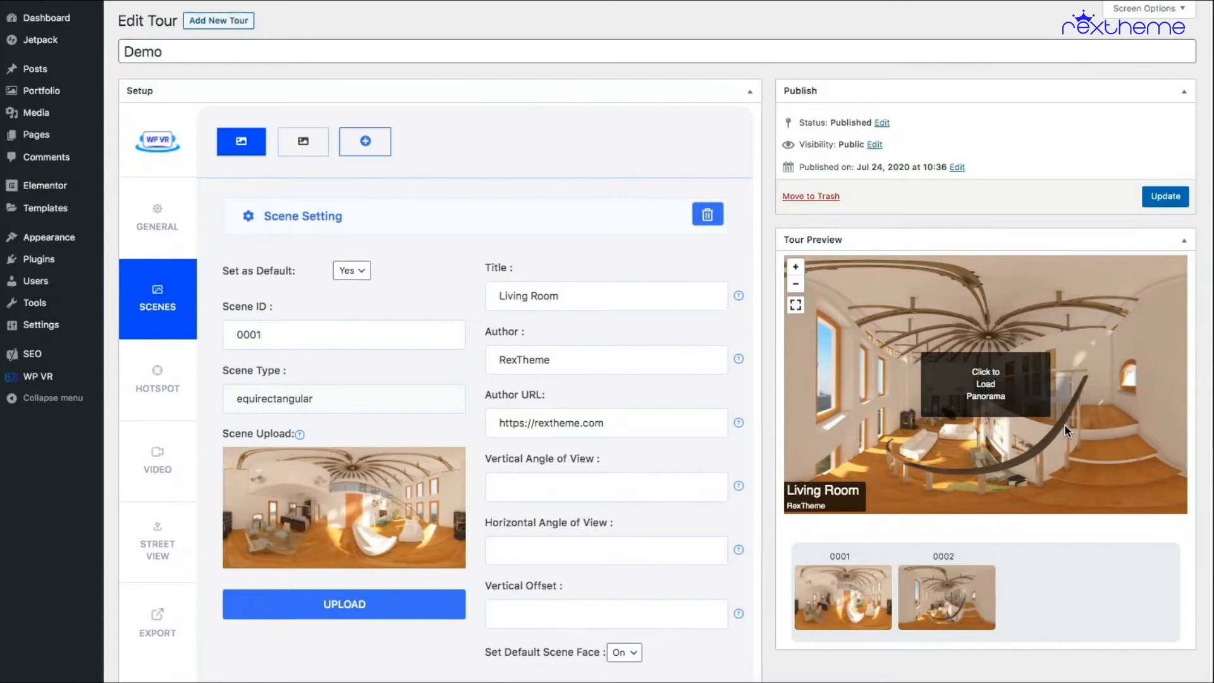
{"action": "left_click", "coordinate": [985, 384]}
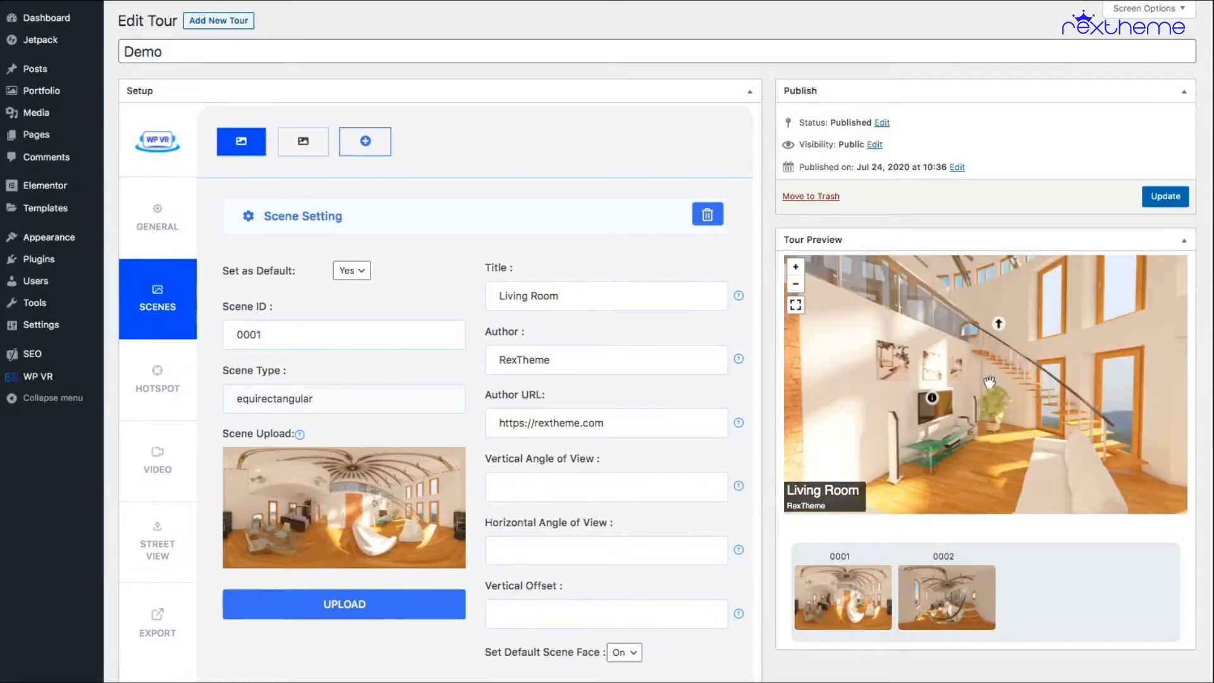
{"action": "mouse_move", "coordinate": [344, 249]}
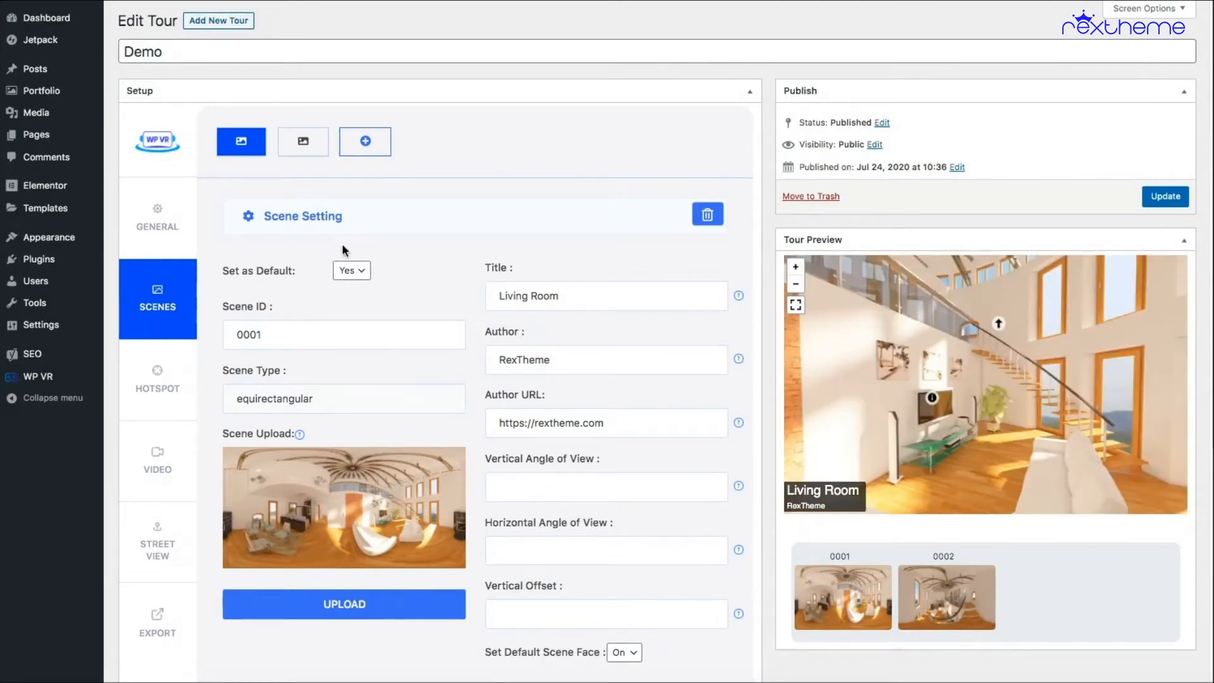
{"action": "left_click", "coordinate": [157, 216]}
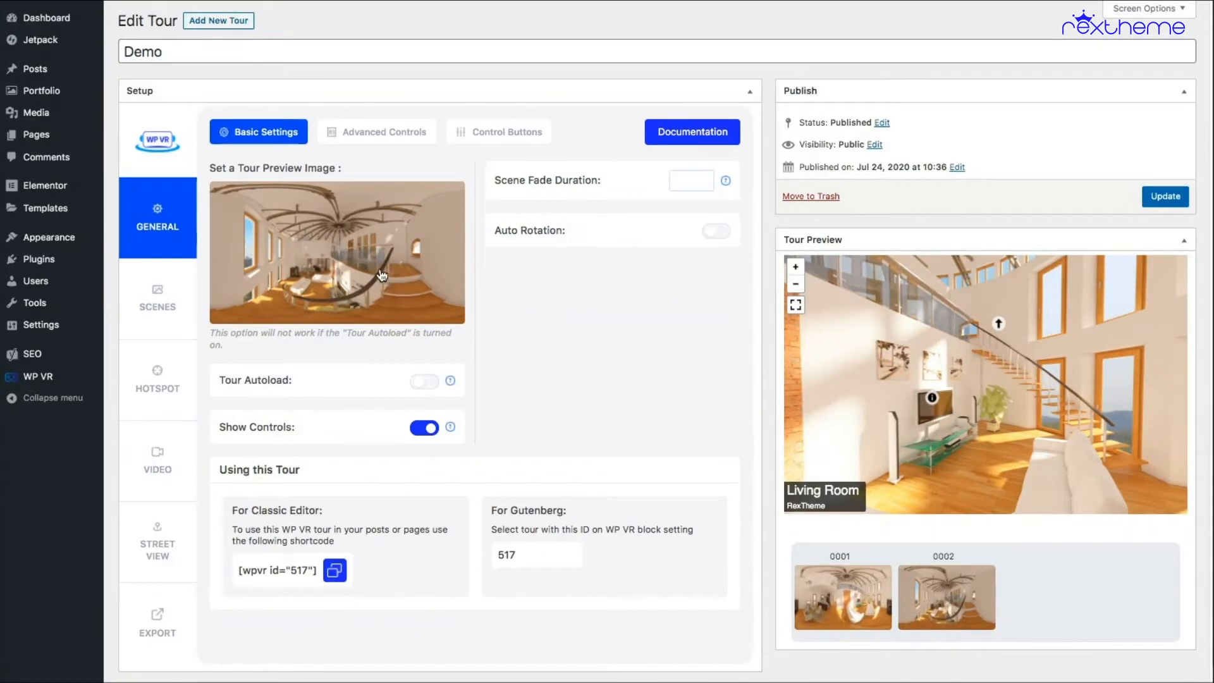
{"action": "mouse_move", "coordinate": [409, 388]}
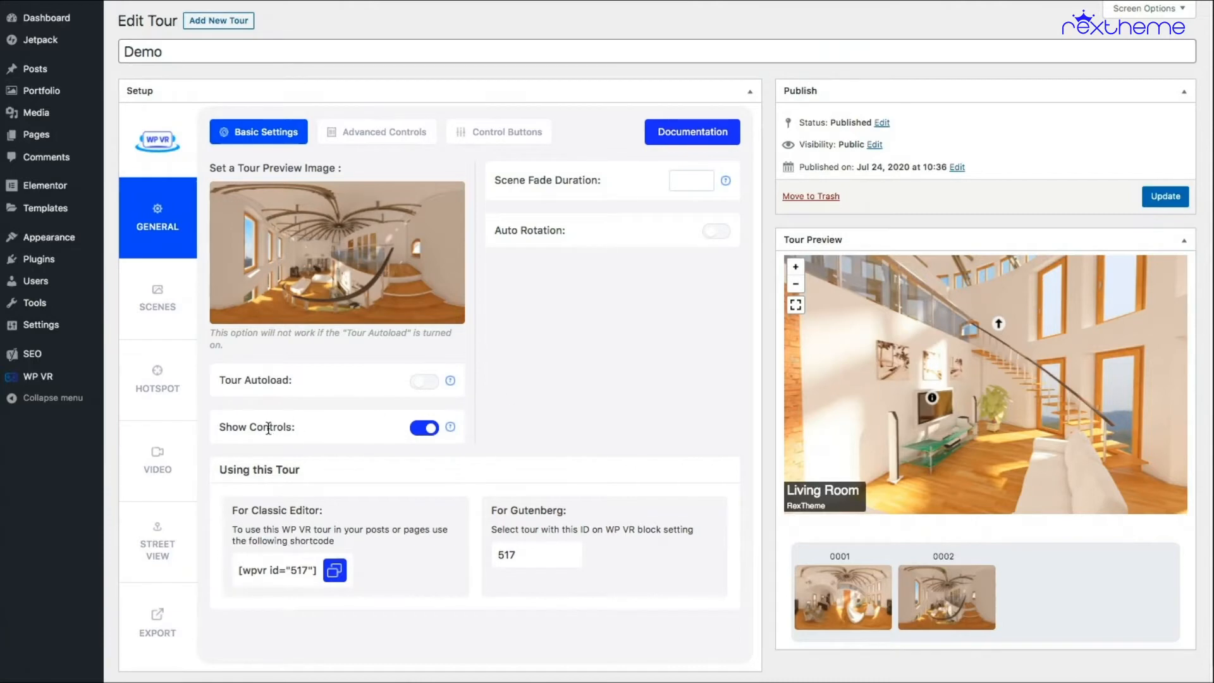
{"action": "mouse_move", "coordinate": [767, 287]}
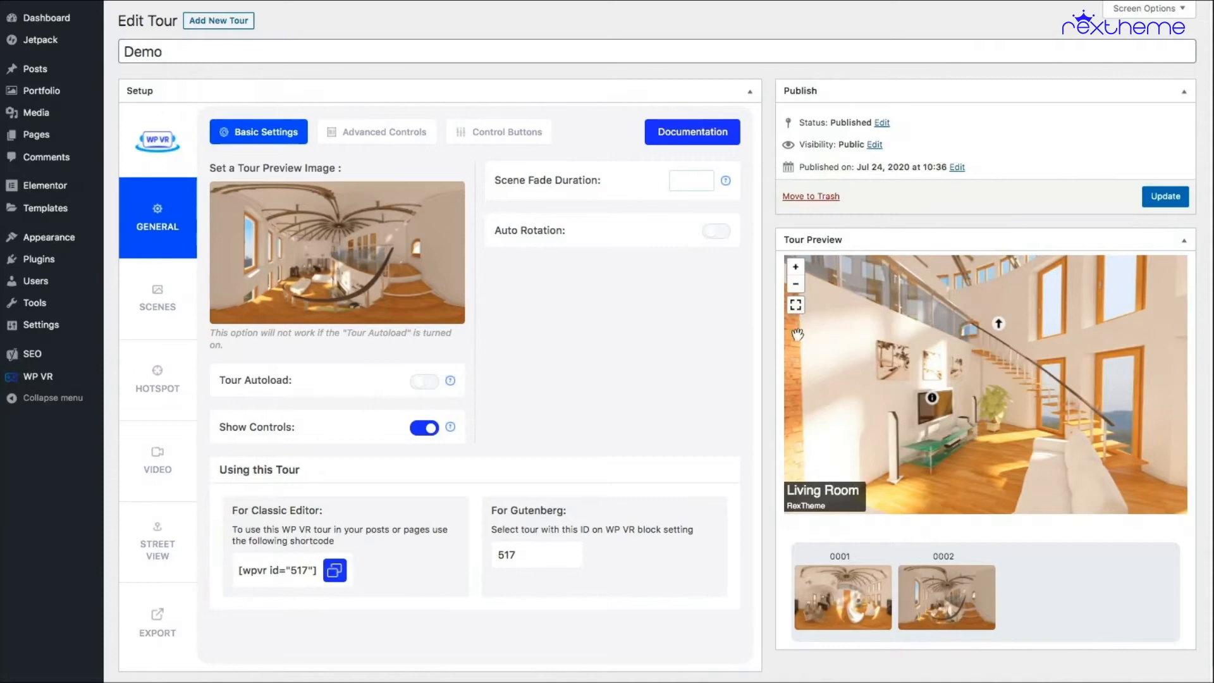
Switch Show Controls off so the preview shows the panorama without zoom and fullscreen buttons.
{"action": "left_click", "coordinate": [425, 428]}
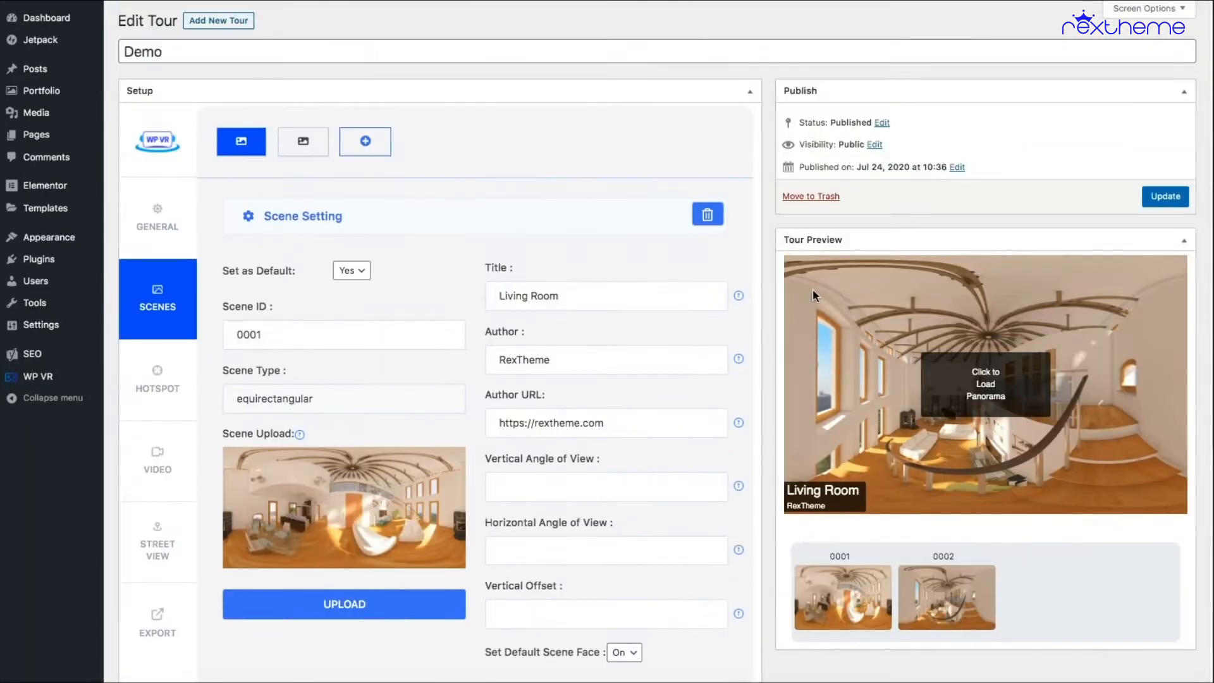
{"action": "left_click", "coordinate": [985, 384]}
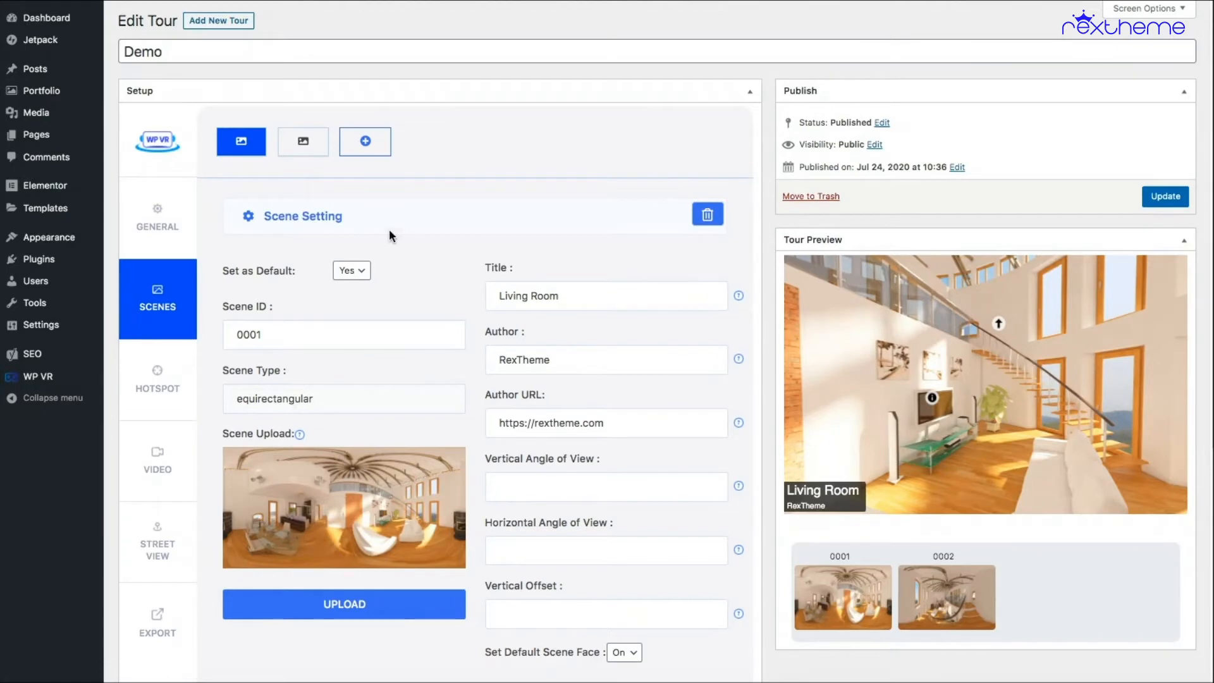
{"action": "left_click", "coordinate": [157, 216]}
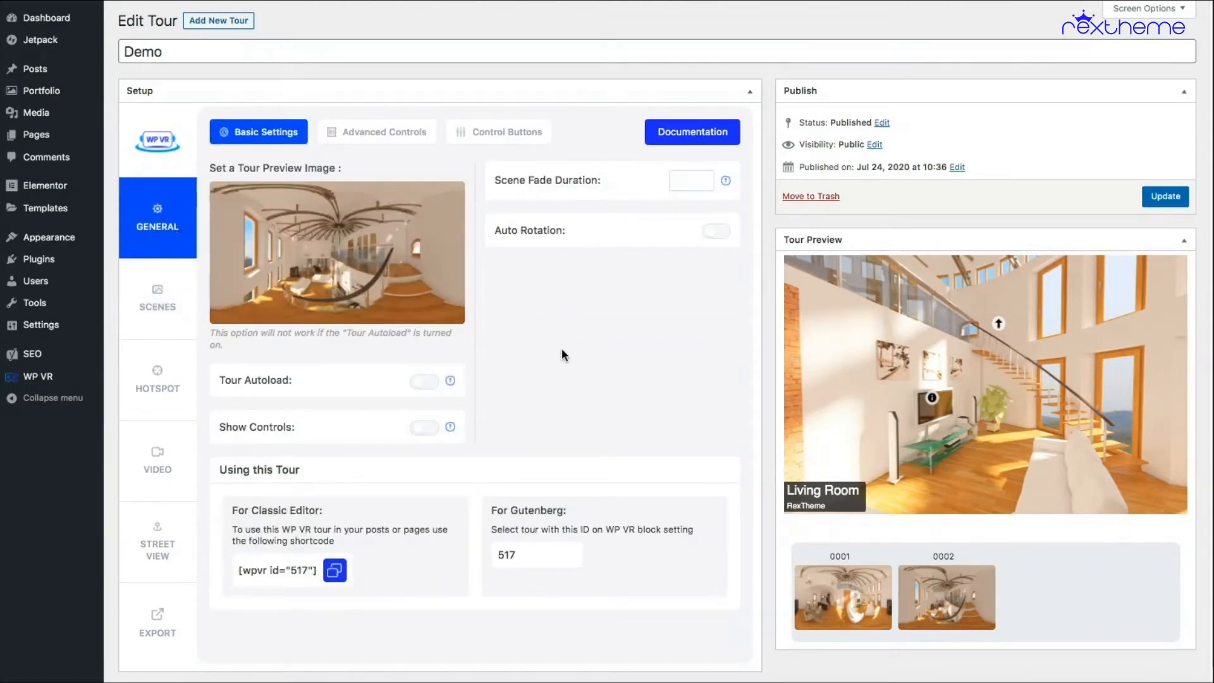
{"action": "mouse_move", "coordinate": [654, 257]}
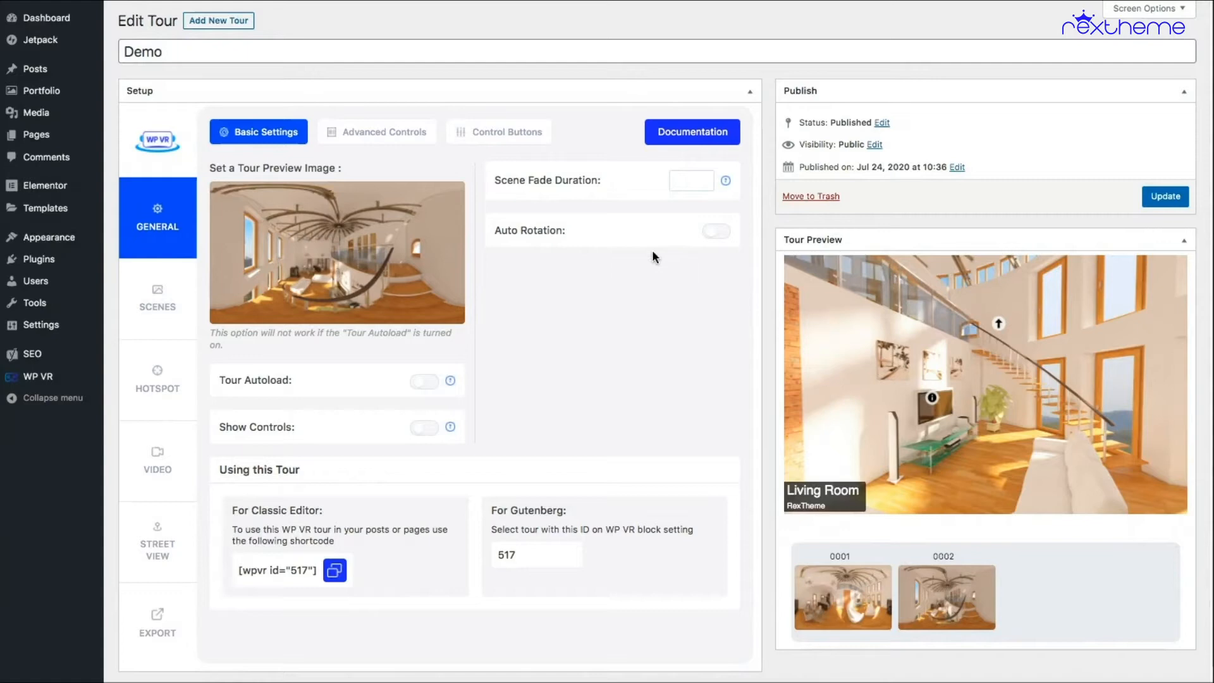
{"action": "mouse_move", "coordinate": [673, 279]}
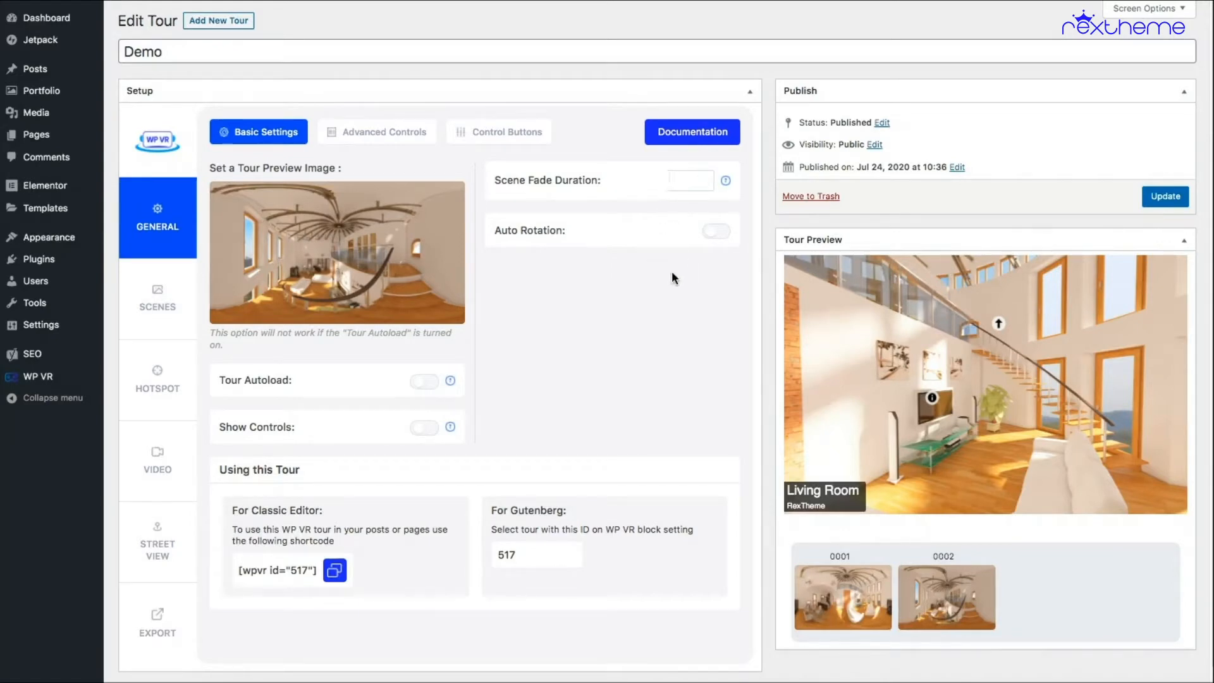
{"action": "mouse_move", "coordinate": [662, 327]}
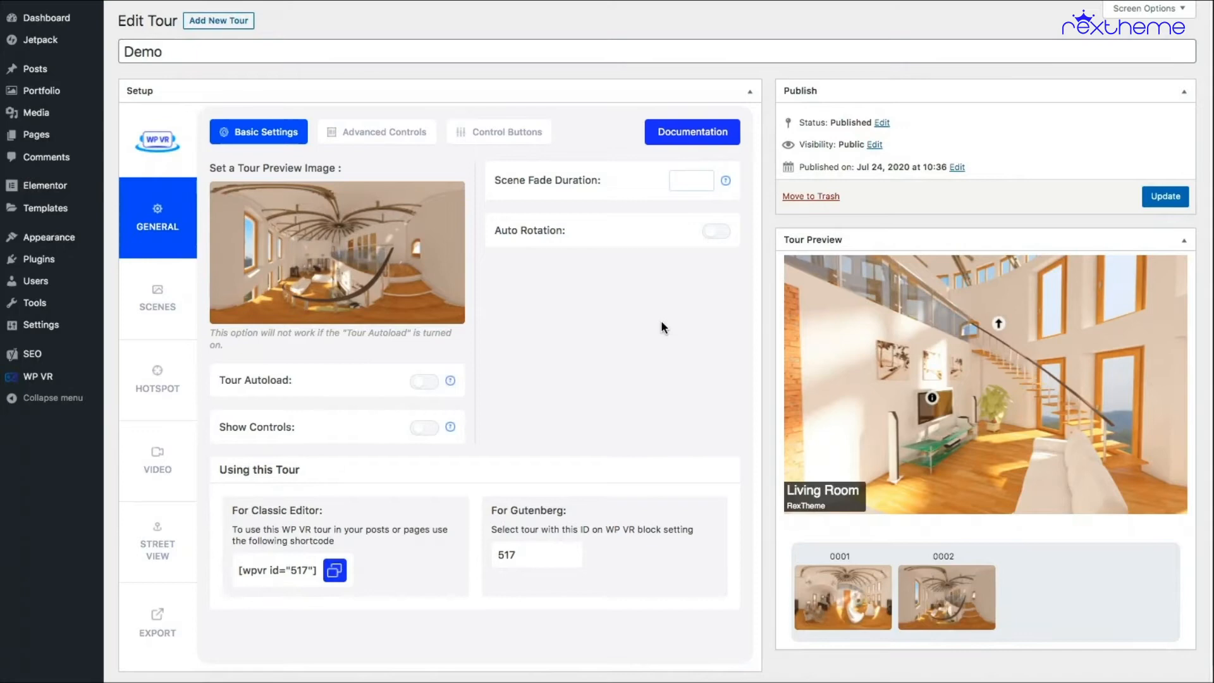
{"action": "mouse_move", "coordinate": [668, 310]}
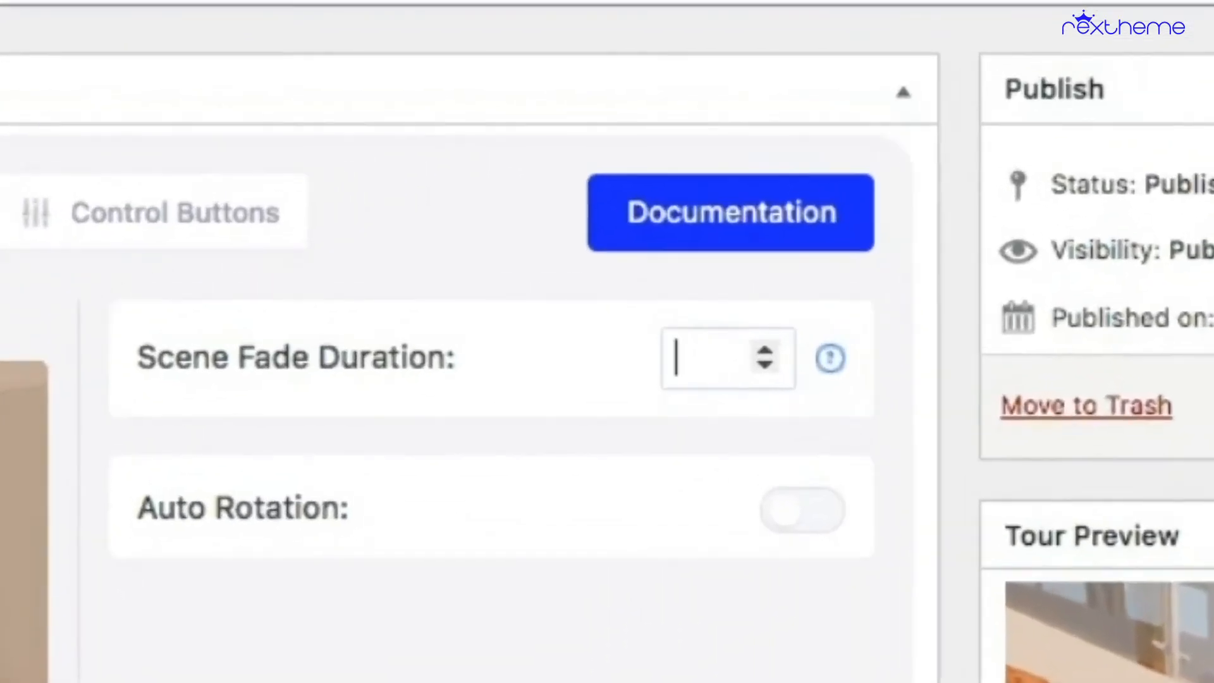
Enter 5000 as the Scene Fade Duration.
{"action": "type", "text": "5000"}
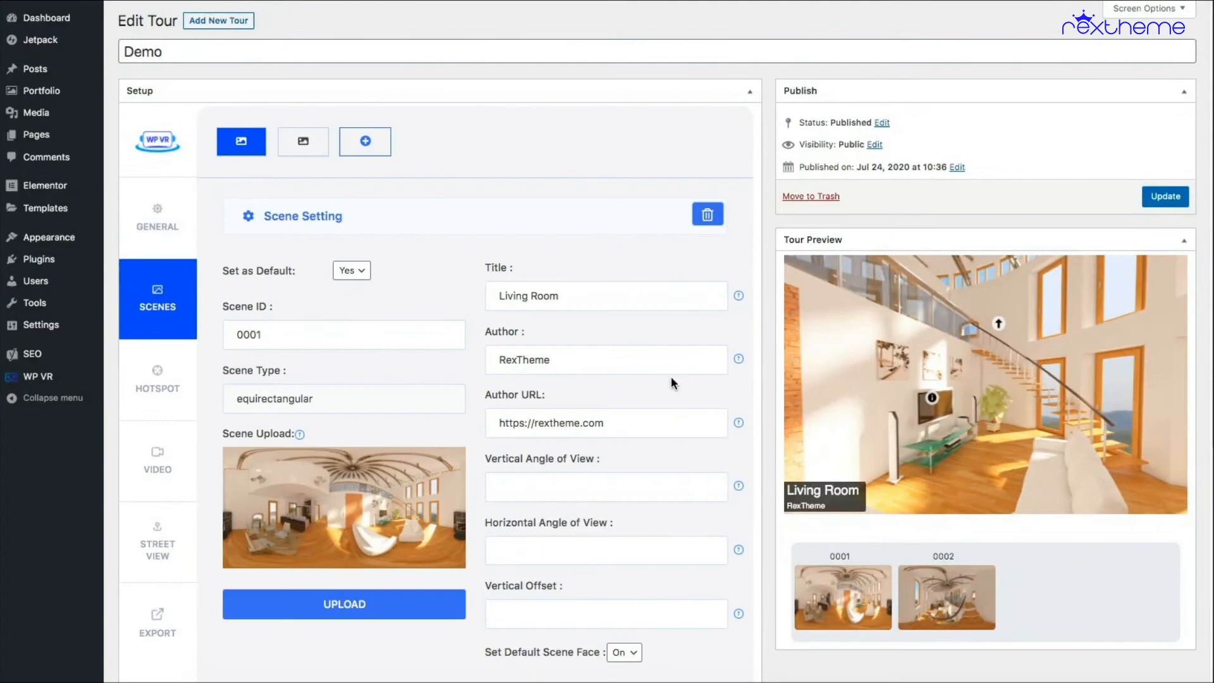
Load the tour preview and drag around the living room to check the 5000 fade.
{"action": "scroll", "scroll_direction": "down", "scroll_amount": 3}
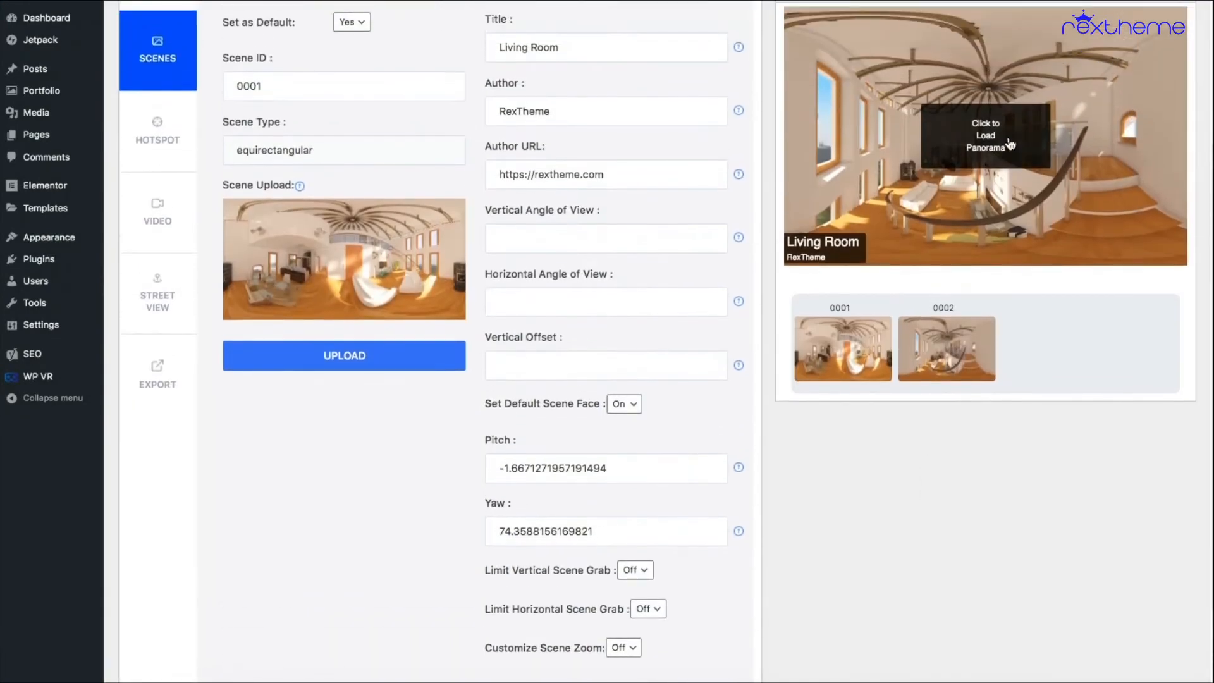
{"action": "left_click", "coordinate": [985, 136]}
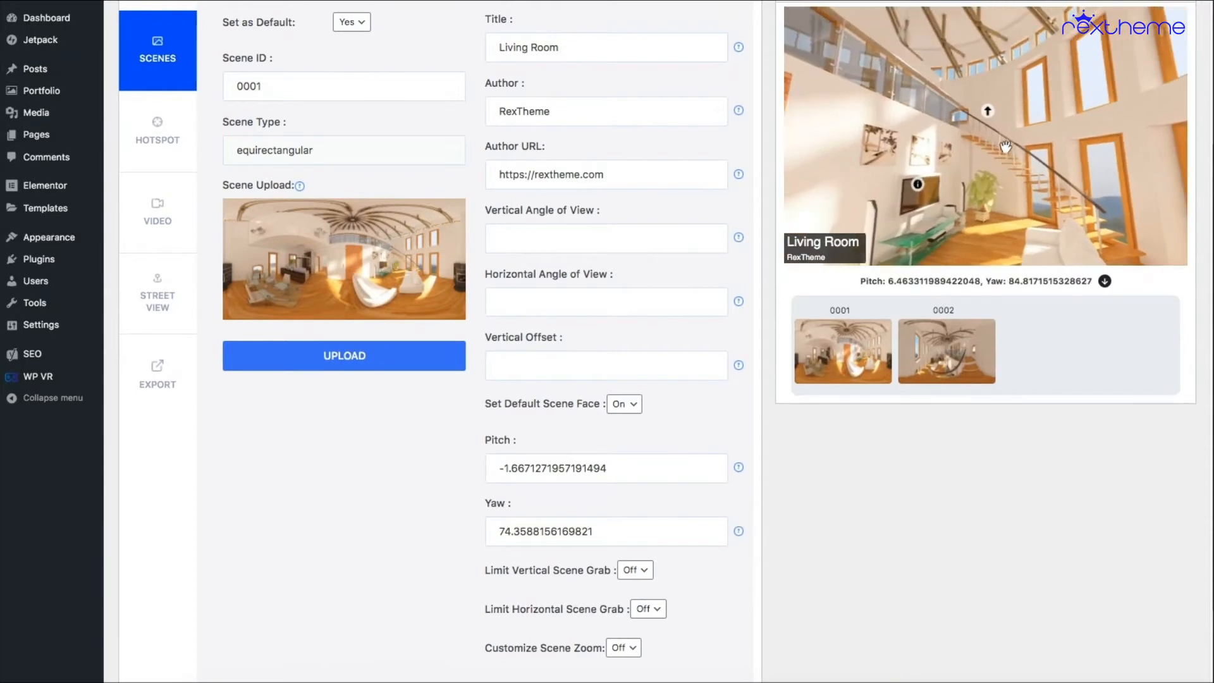
{"action": "mouse_move", "coordinate": [988, 112]}
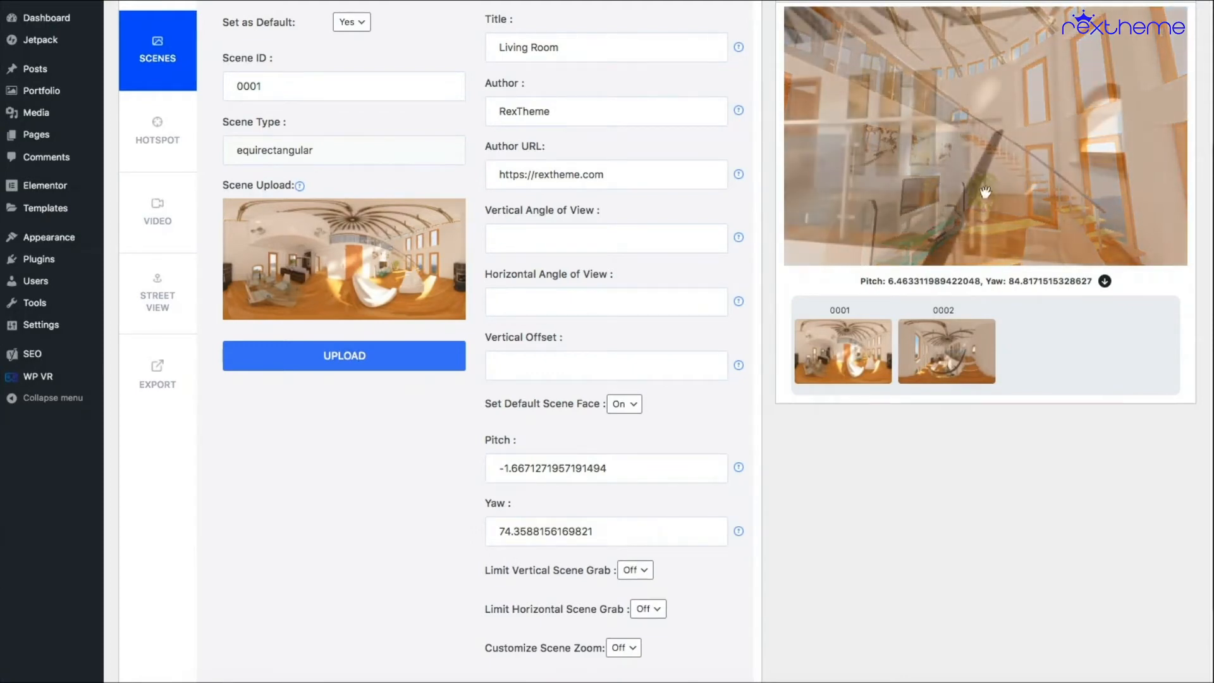
{"action": "left_click_drag", "start_coordinate": [986, 191], "coordinate": [974, 147]}
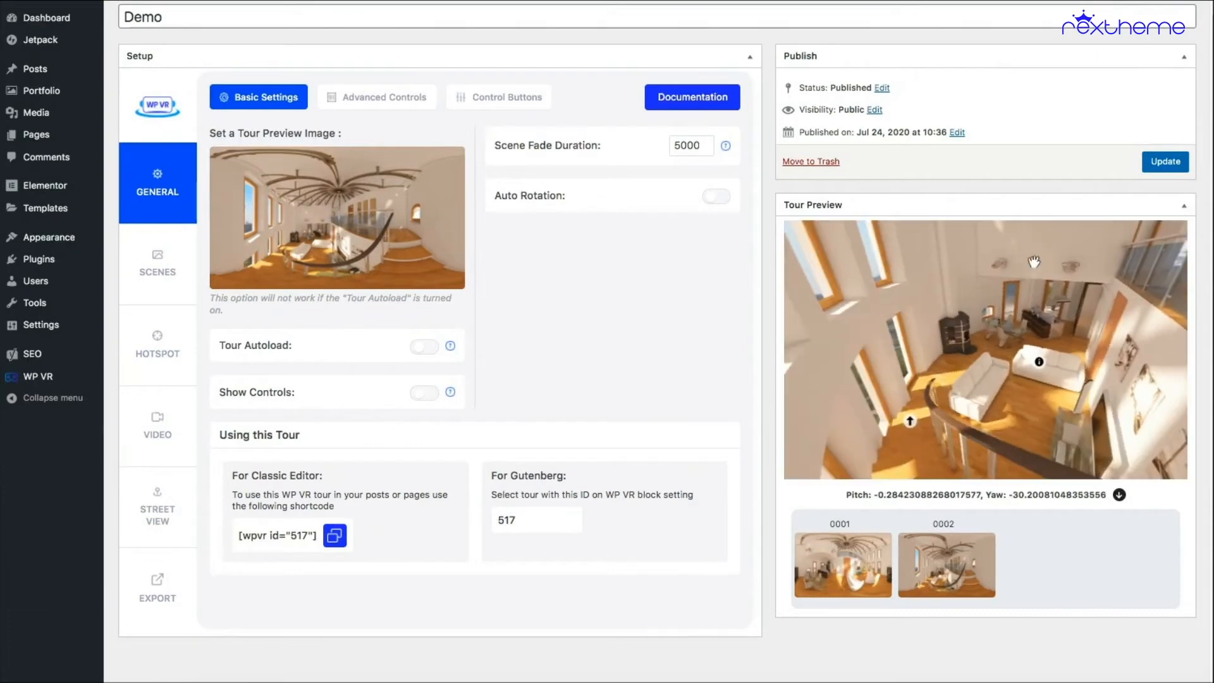
{"action": "left_click_drag", "start_coordinate": [1034, 260], "coordinate": [927, 398]}
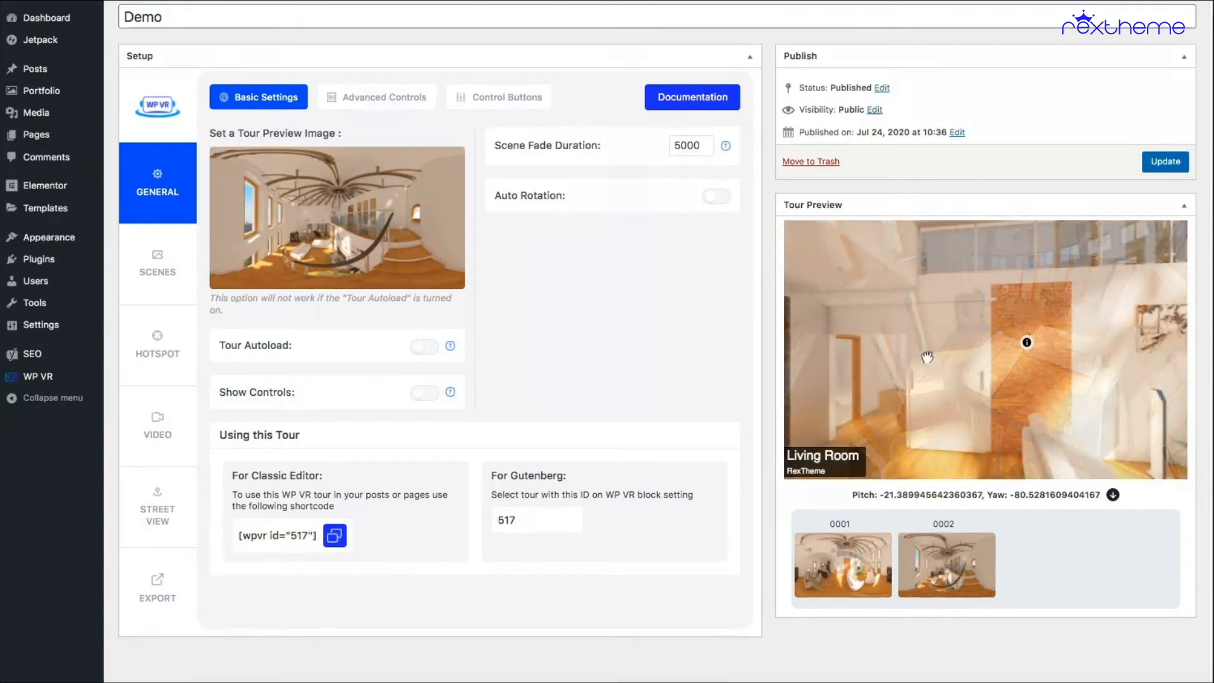
{"action": "left_click_drag", "start_coordinate": [928, 356], "coordinate": [995, 344]}
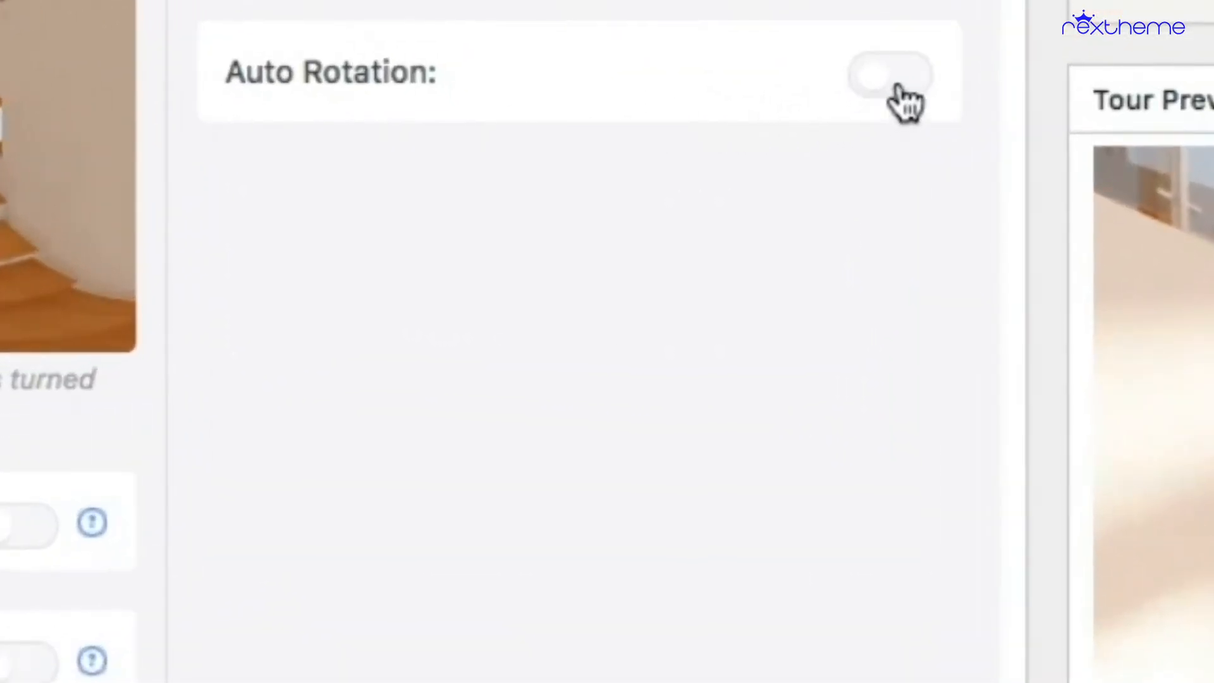
Enable Auto Rotation at speed -5 with 'Resume Auto-rotation after' set to 5000 ms.
{"action": "left_click", "coordinate": [889, 73]}
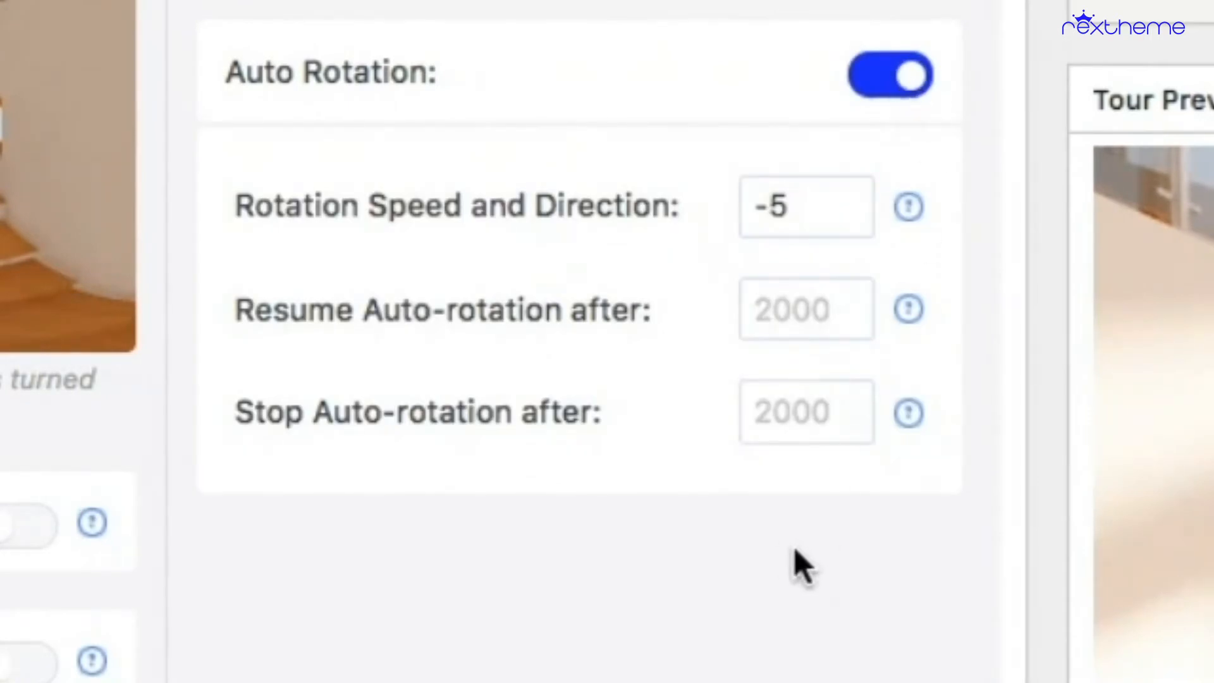
{"action": "mouse_move", "coordinate": [789, 557]}
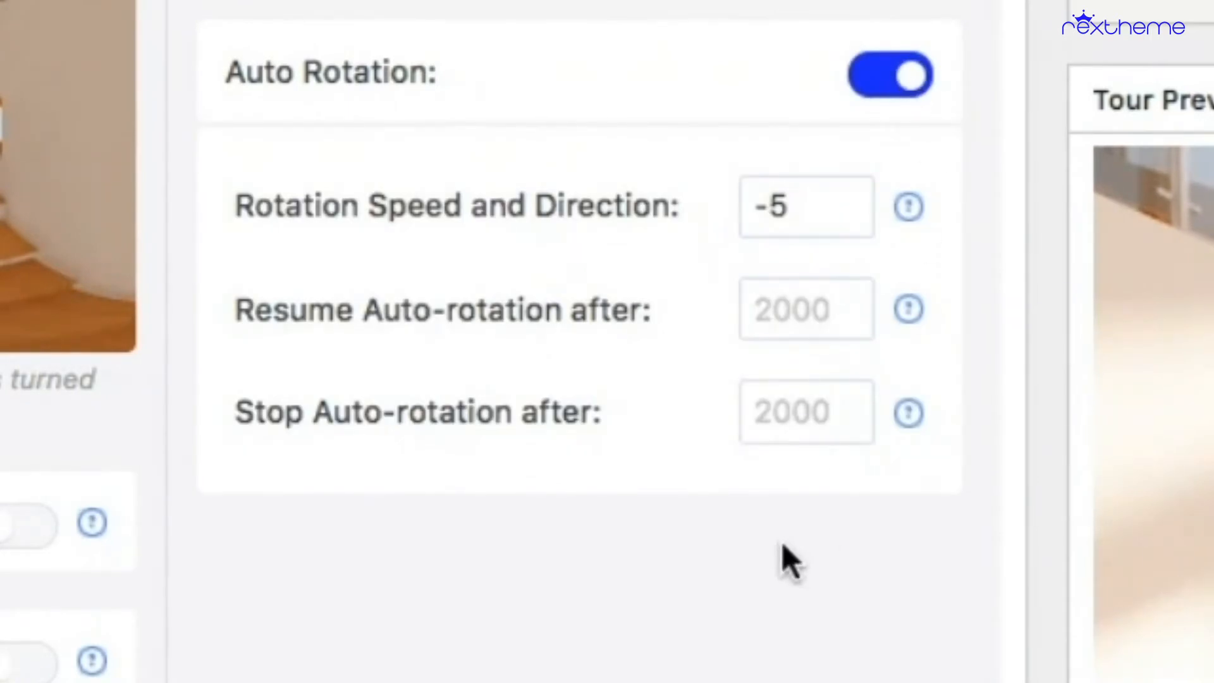
{"action": "left_click", "coordinate": [774, 206]}
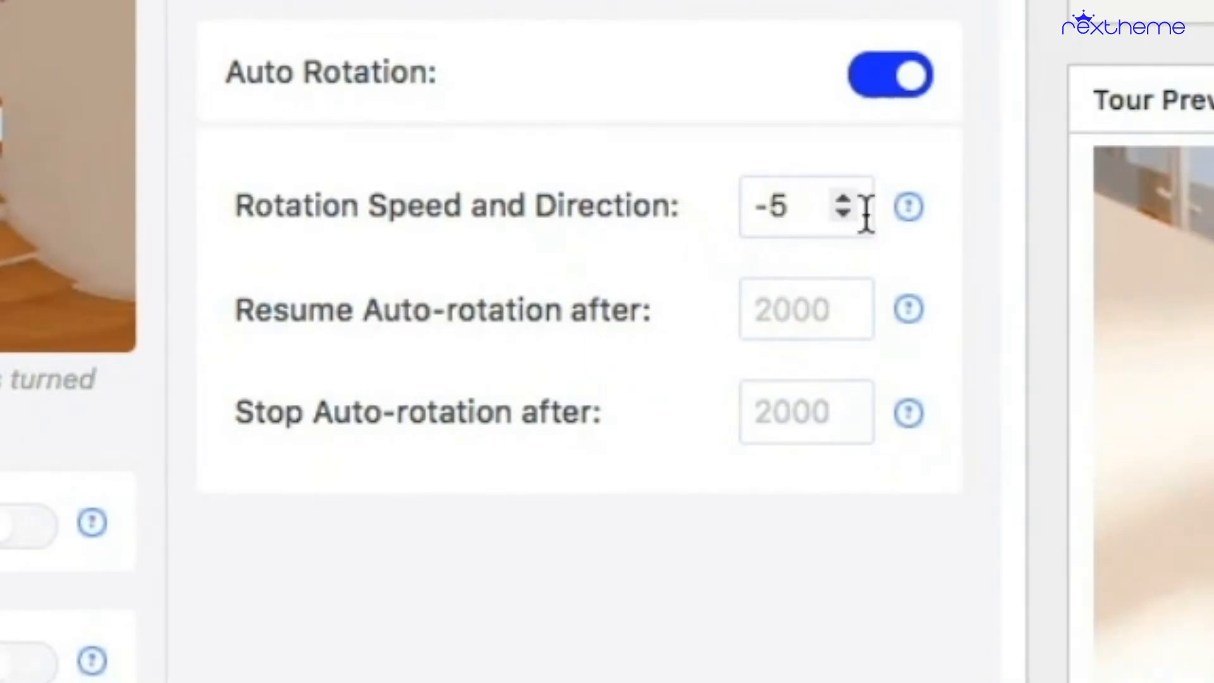
{"action": "mouse_move", "coordinate": [908, 207]}
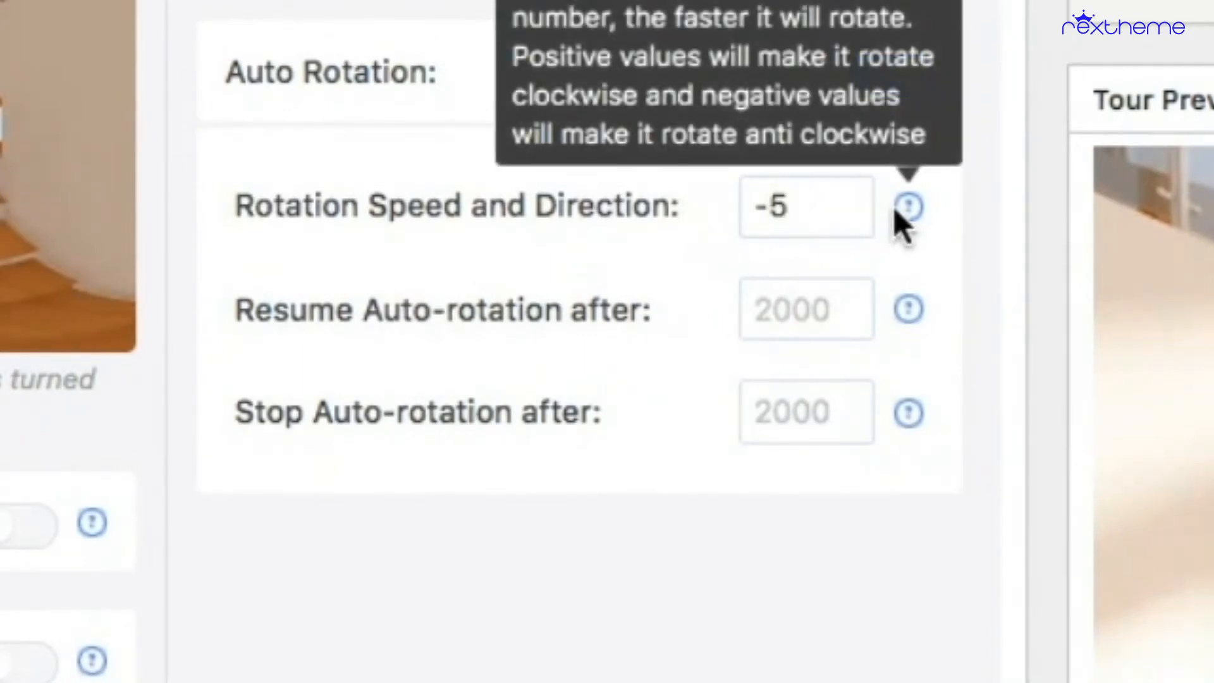
{"action": "left_click", "coordinate": [889, 75]}
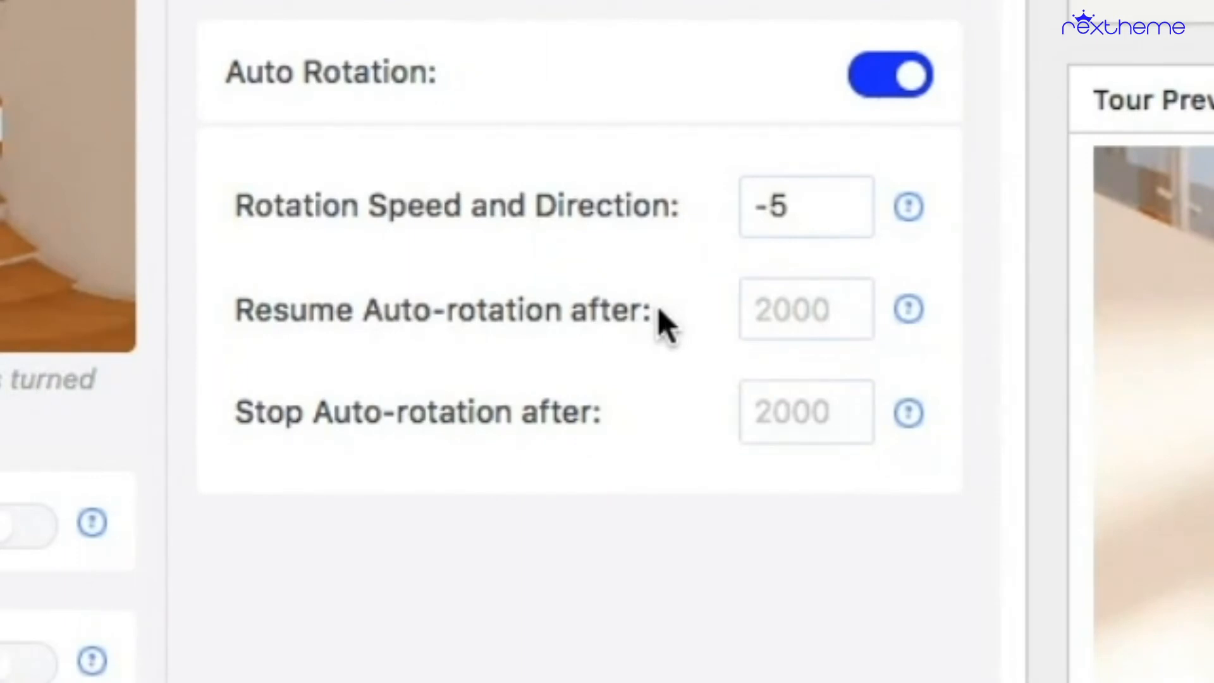
{"action": "mouse_move", "coordinate": [909, 309]}
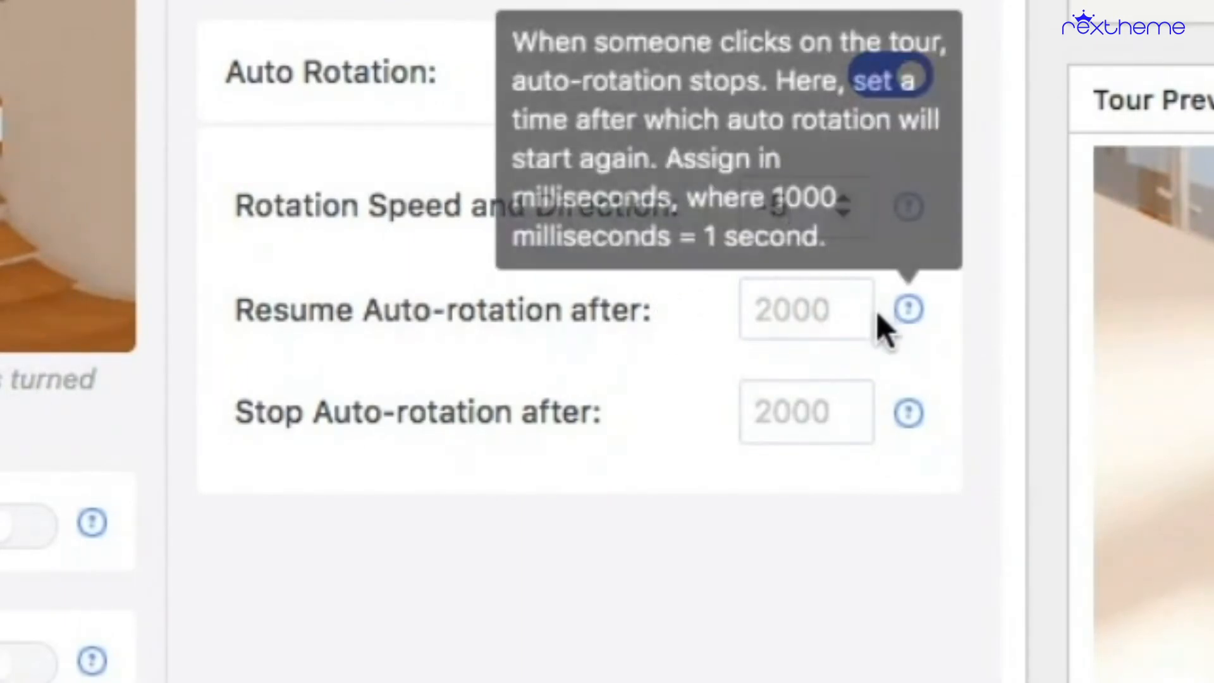
{"action": "type", "text": "5"}
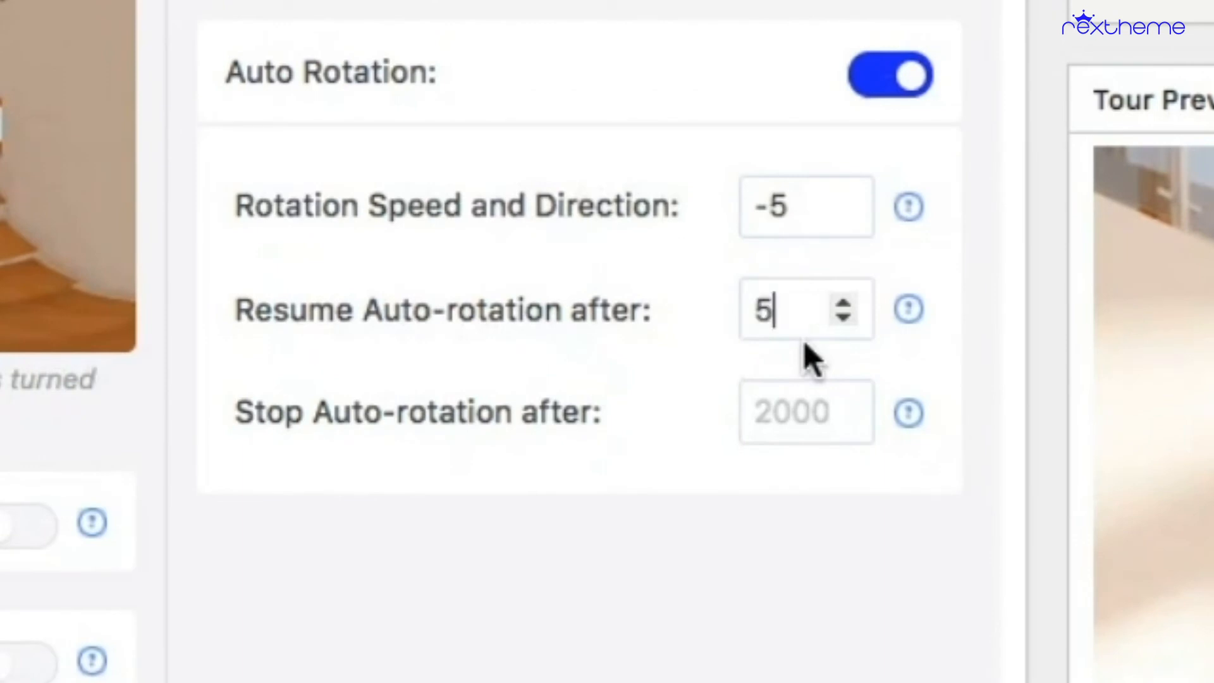
{"action": "type", "text": "000"}
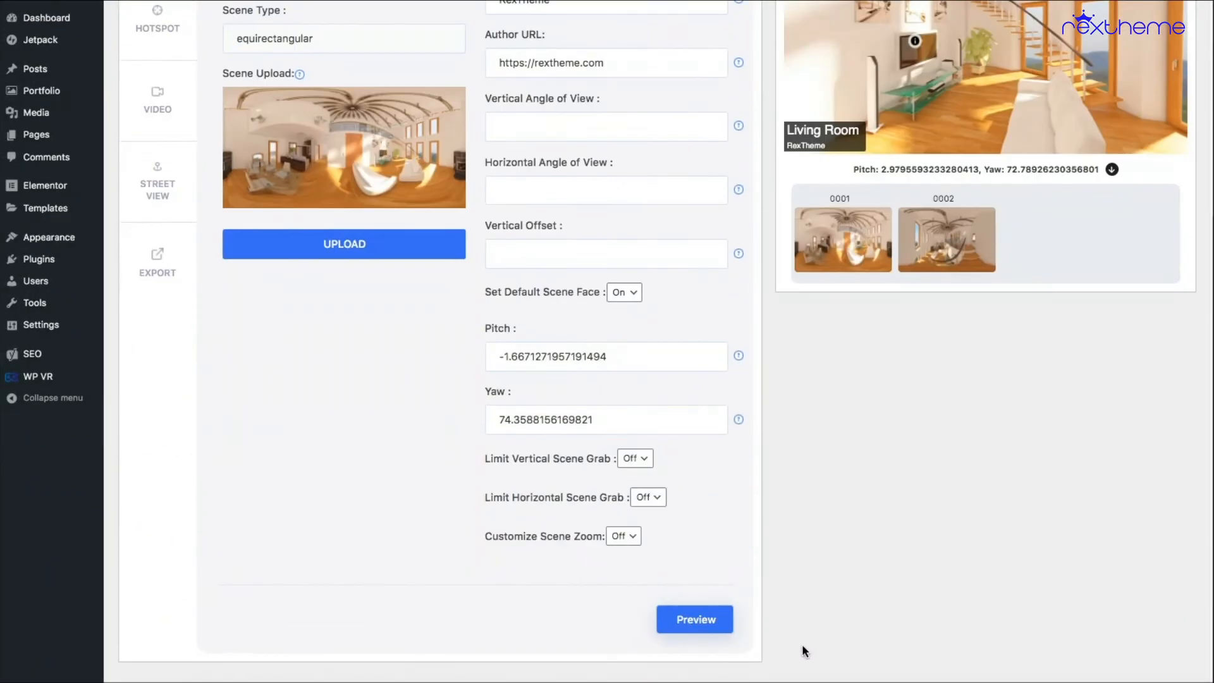
Preview the auto-rotating living room, then return to the general settings.
{"action": "left_click", "coordinate": [694, 619]}
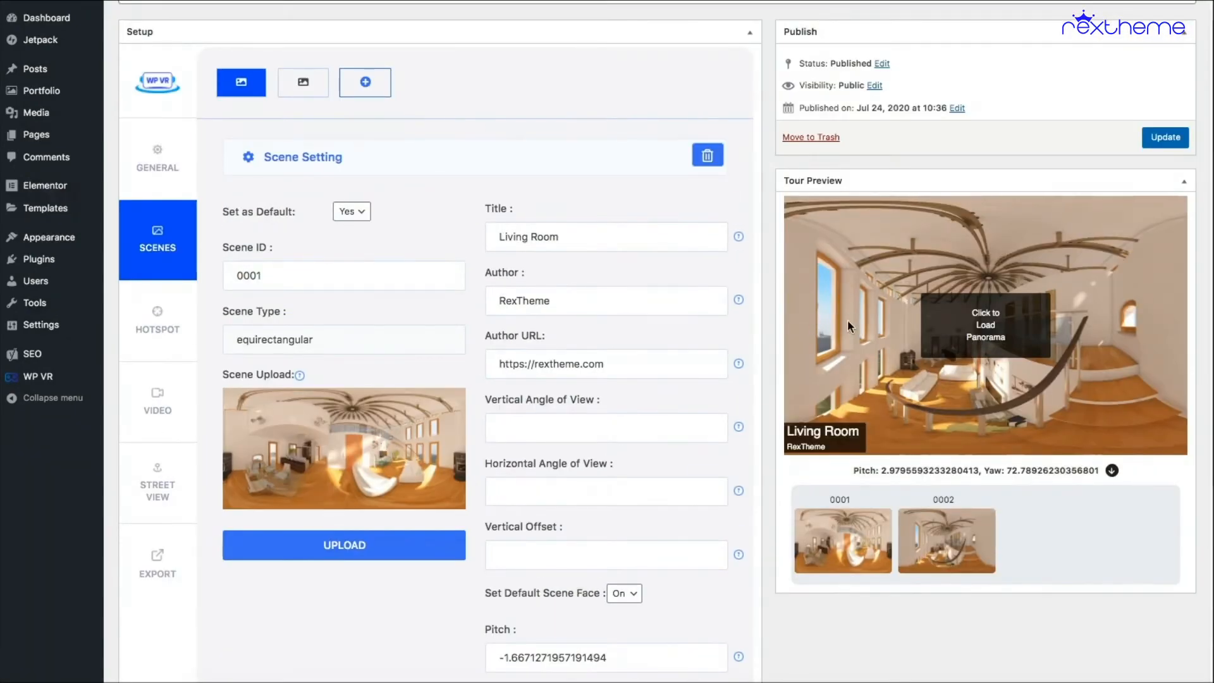
{"action": "left_click", "coordinate": [984, 324]}
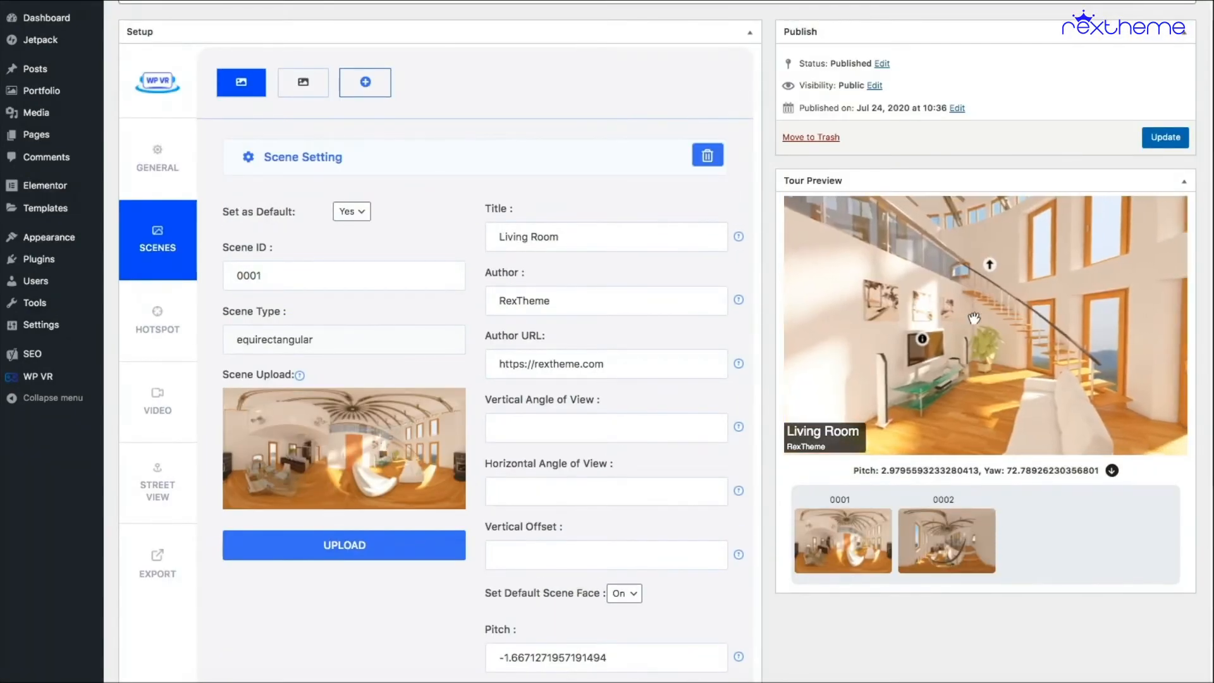
{"action": "left_click_drag", "start_coordinate": [975, 317], "coordinate": [949, 329]}
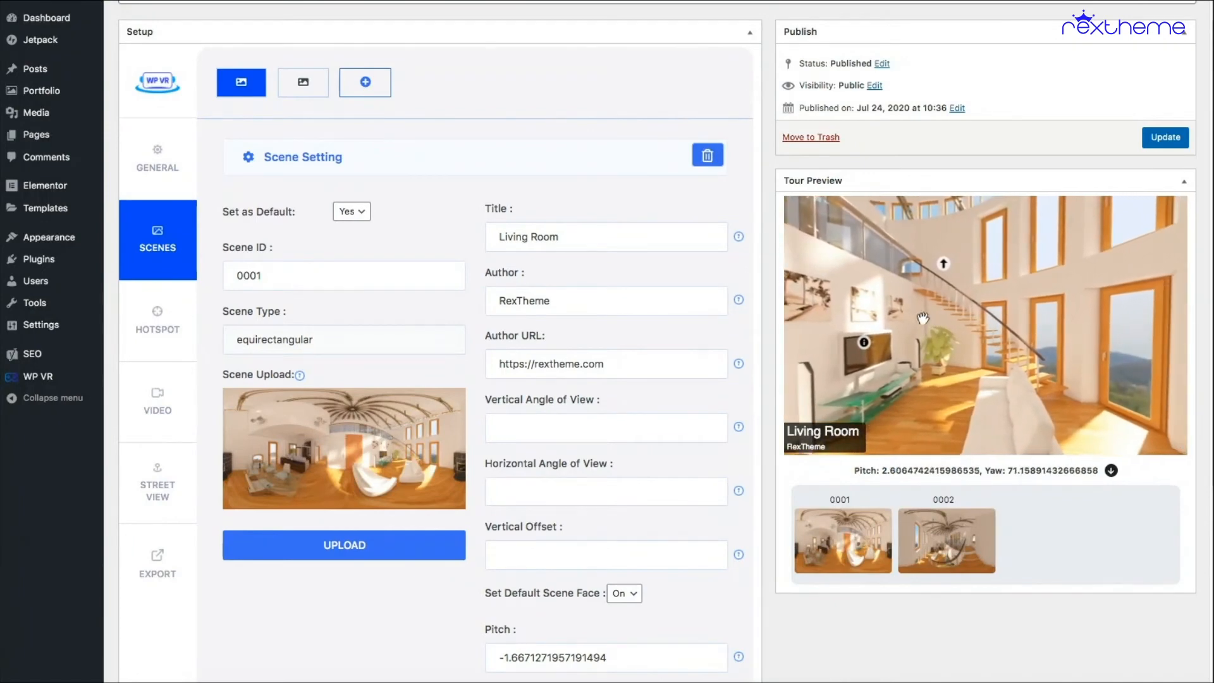
{"action": "left_click", "coordinate": [157, 182]}
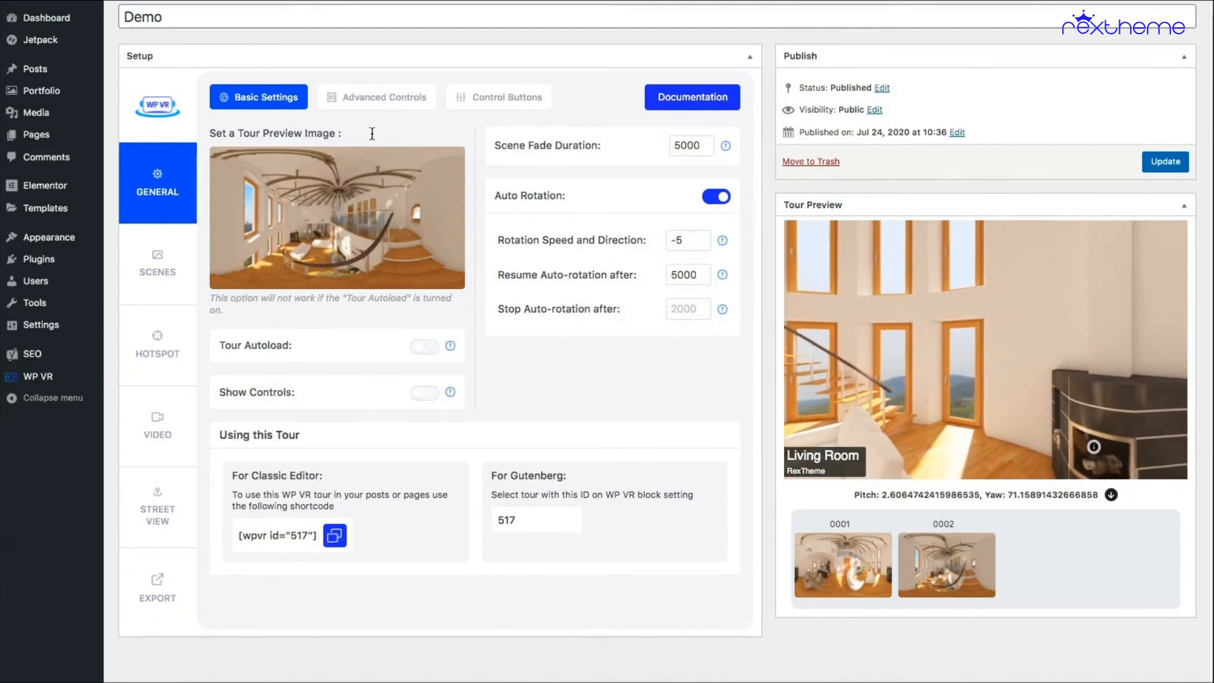
Show the Advanced Controls options for keyboard, mouse and gyroscope.
{"action": "left_click", "coordinate": [377, 97]}
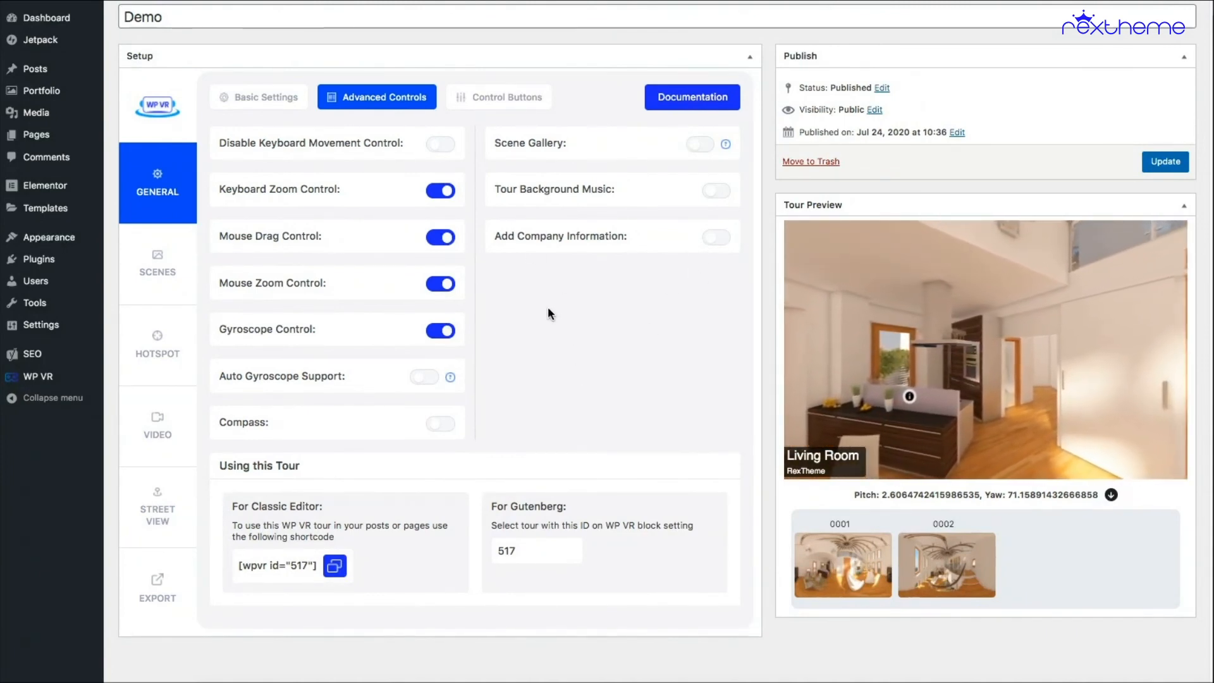
Review the Control Buttons and Advanced Controls options, ending on Basic Settings.
{"action": "left_click", "coordinate": [507, 98]}
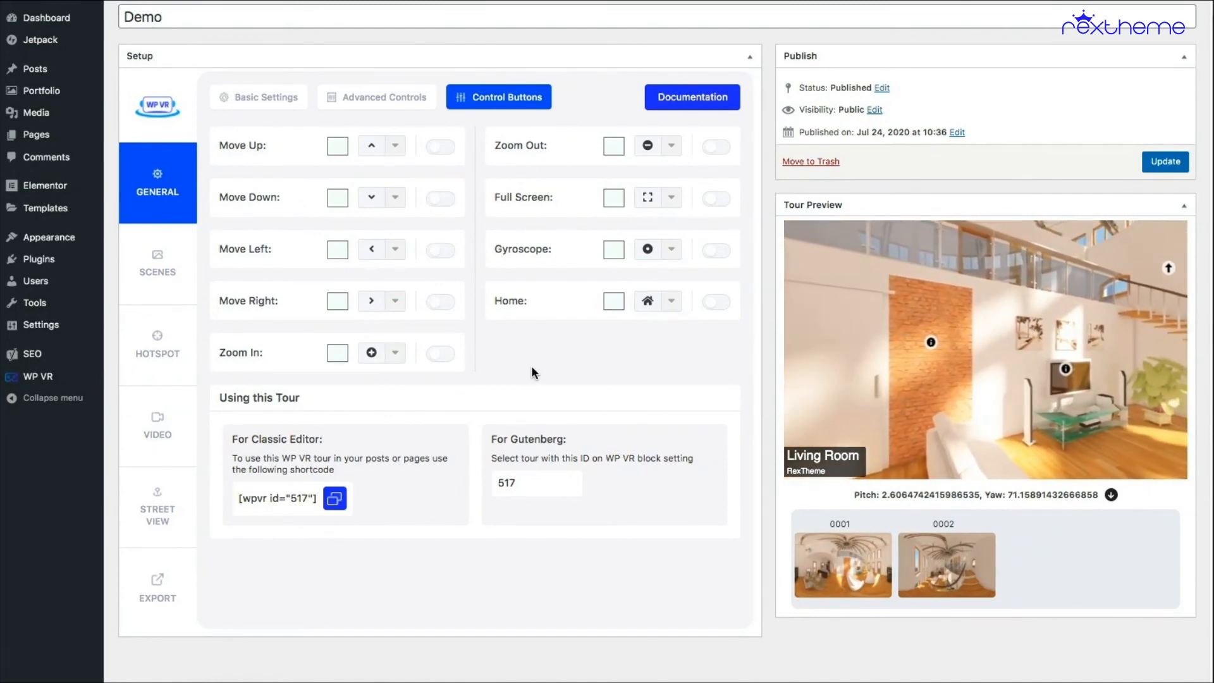
{"action": "left_click", "coordinate": [258, 98]}
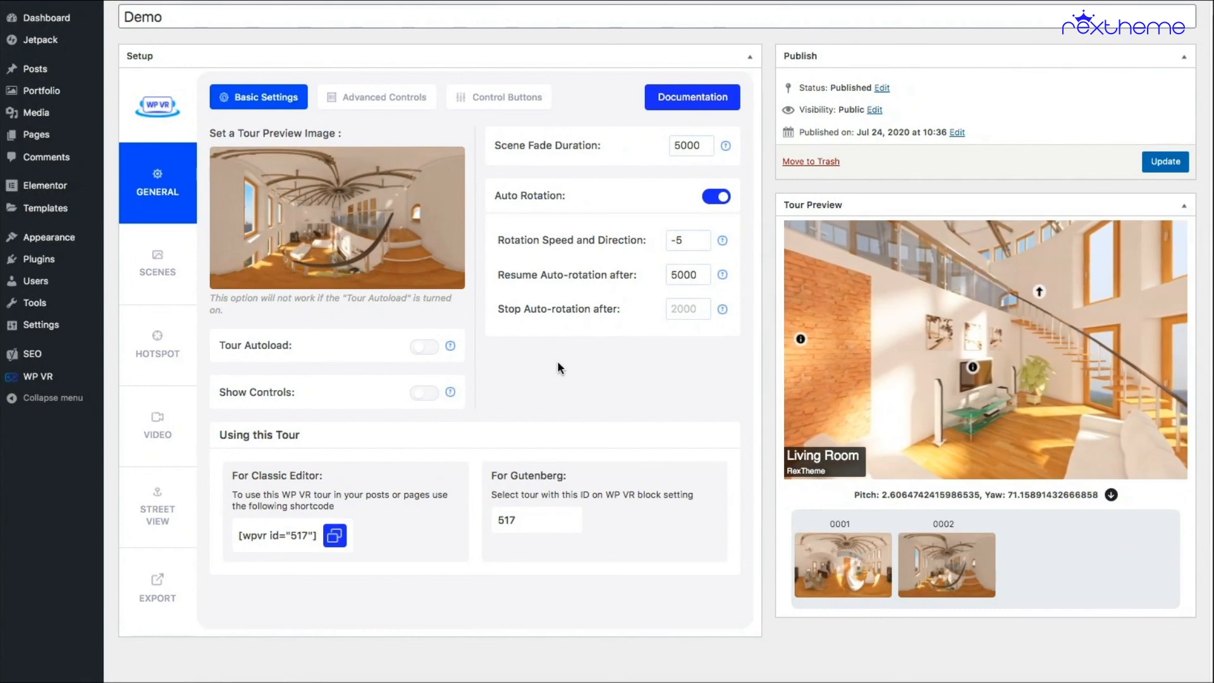
{"action": "left_click", "coordinate": [384, 97]}
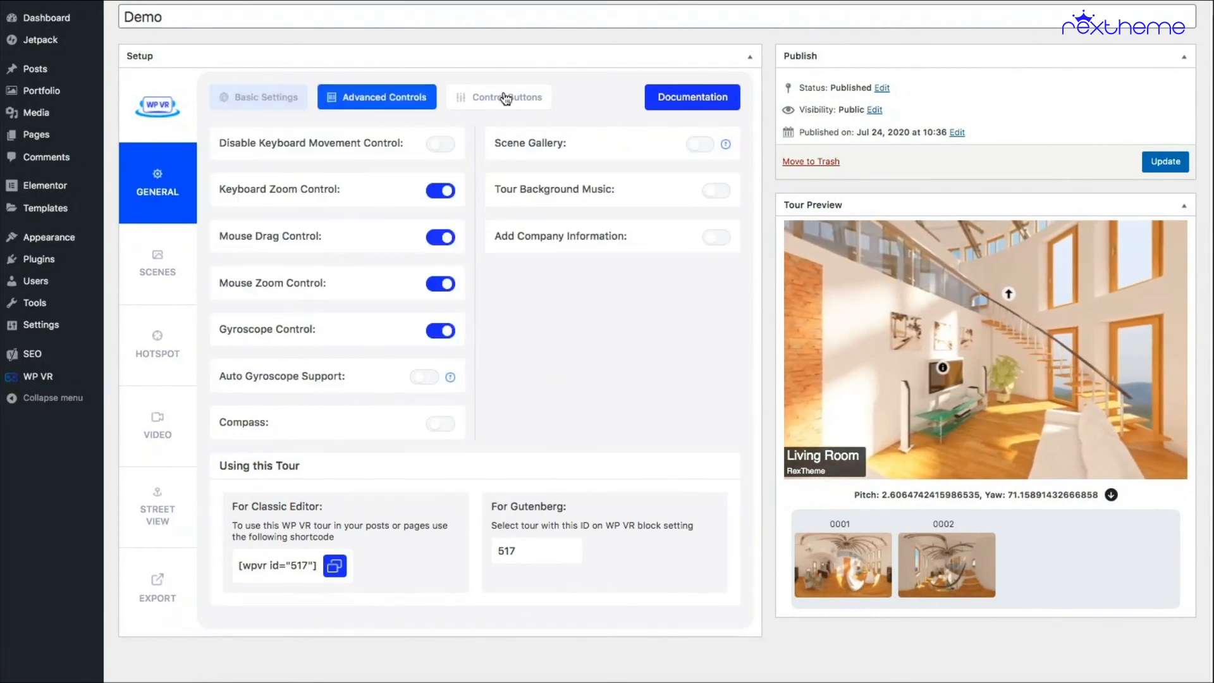
{"action": "left_click", "coordinate": [258, 97]}
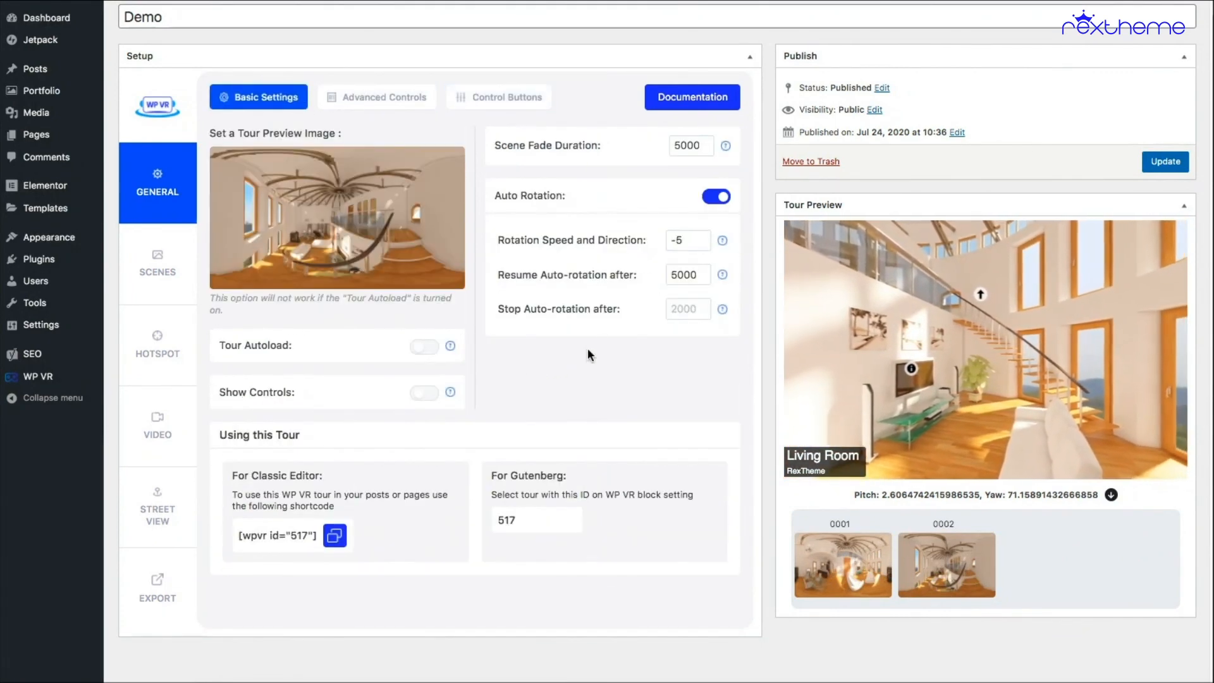